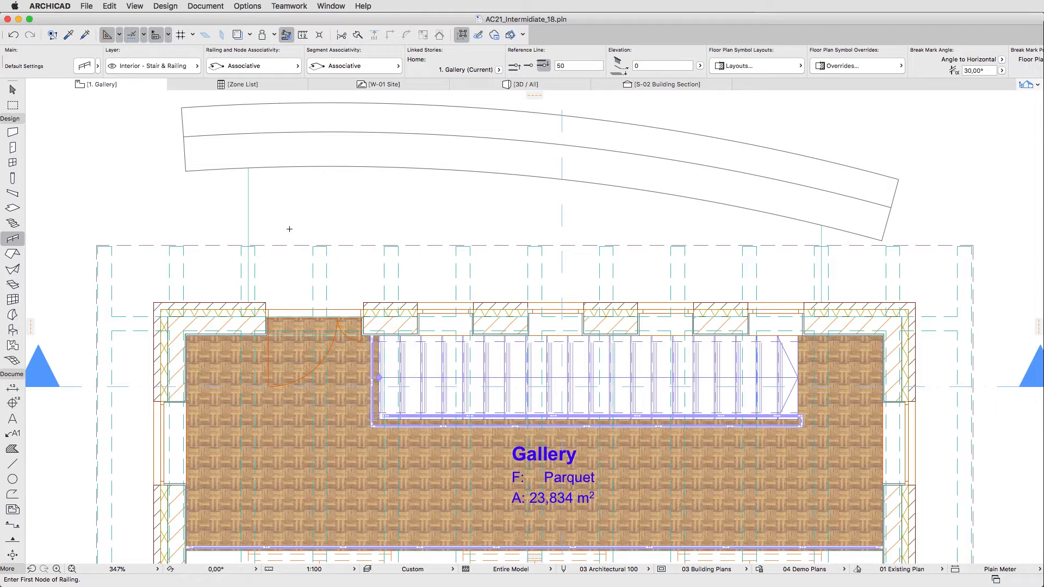
pyautogui.moveTo(284, 225)
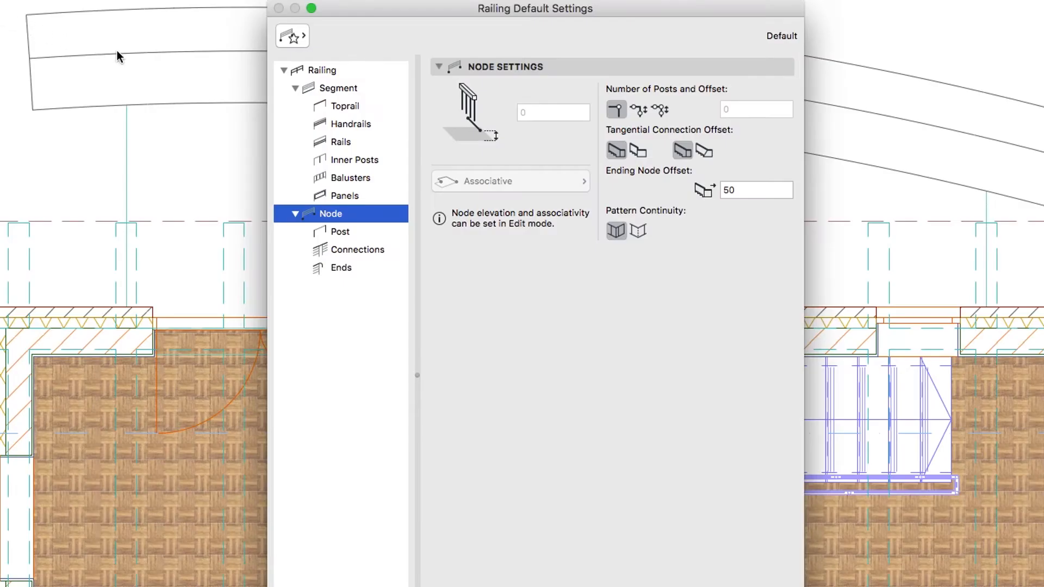
# - Show the railing's general settings and browse the saved External/Stair Railing favorites
pyautogui.click(322, 69)
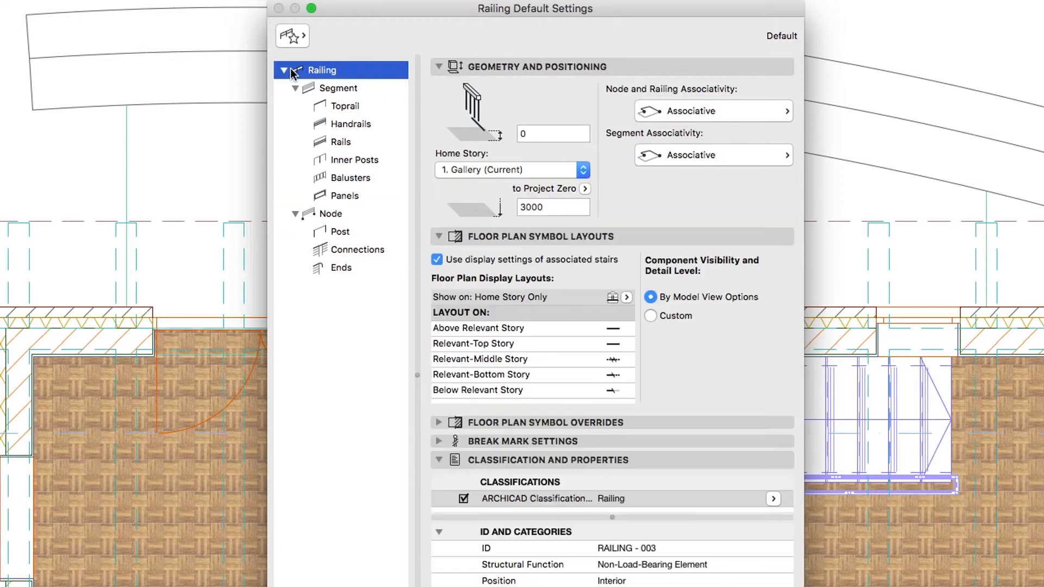
pyautogui.click(292, 35)
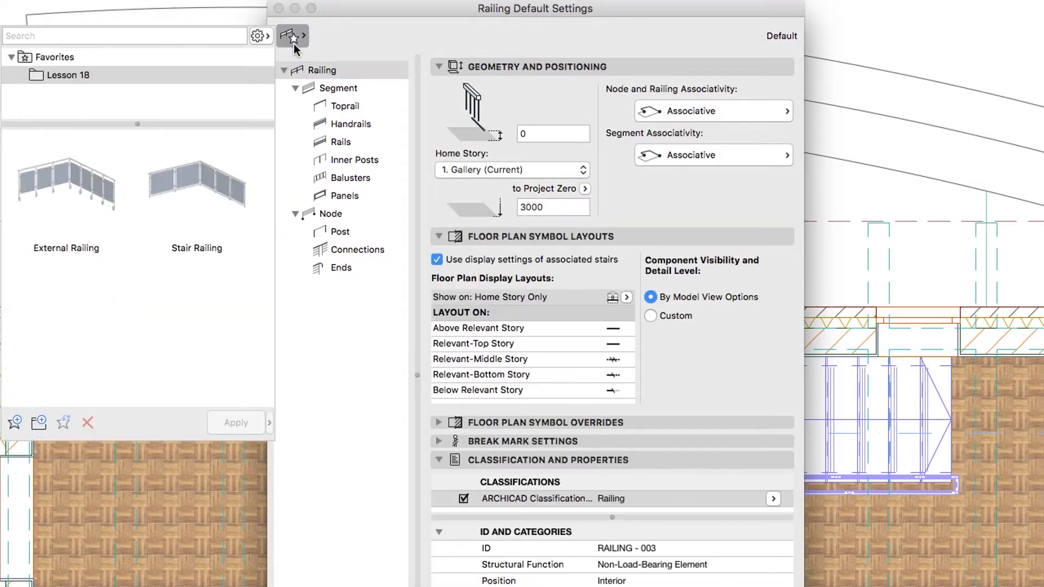
pyautogui.moveTo(99, 182)
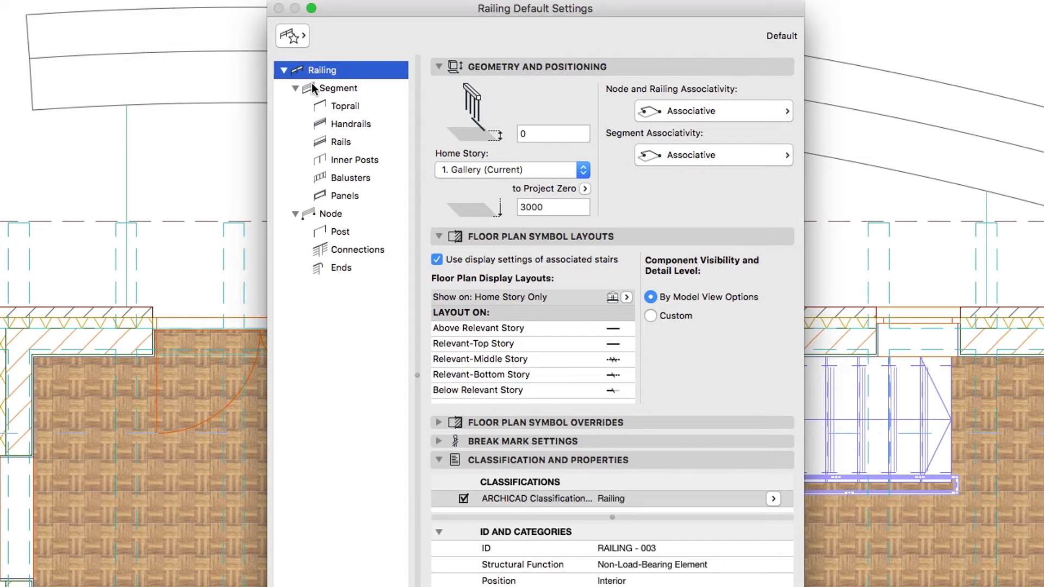
# - Remove the lower rail from the segment's rail pattern
pyautogui.click(340, 142)
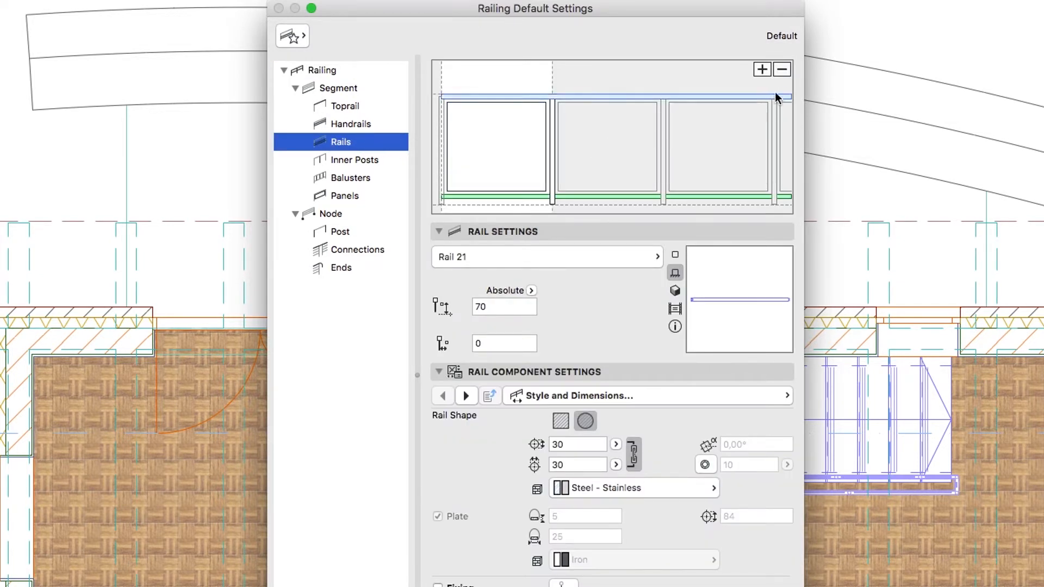
pyautogui.click(781, 70)
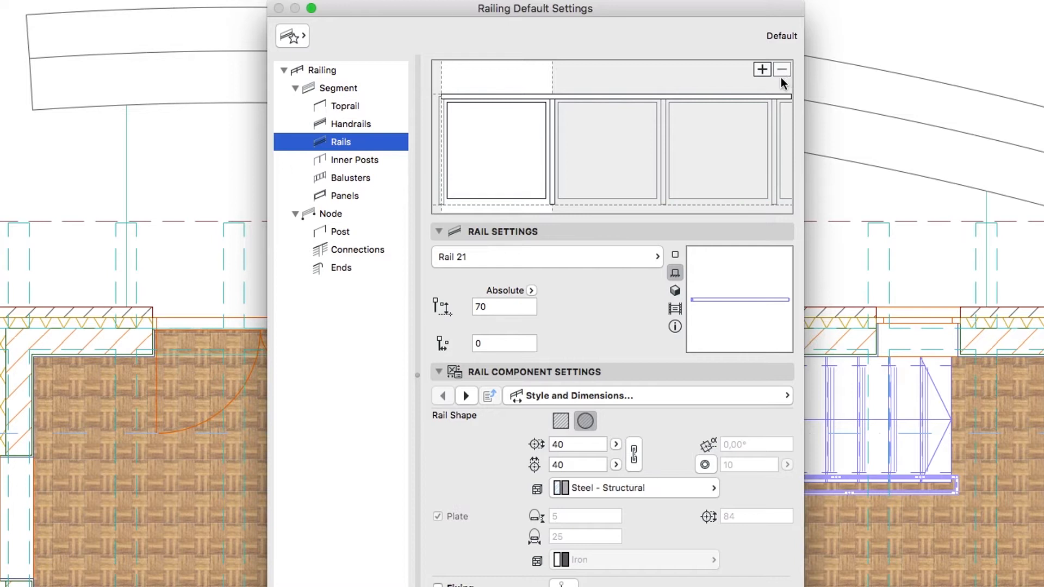
pyautogui.click(496, 151)
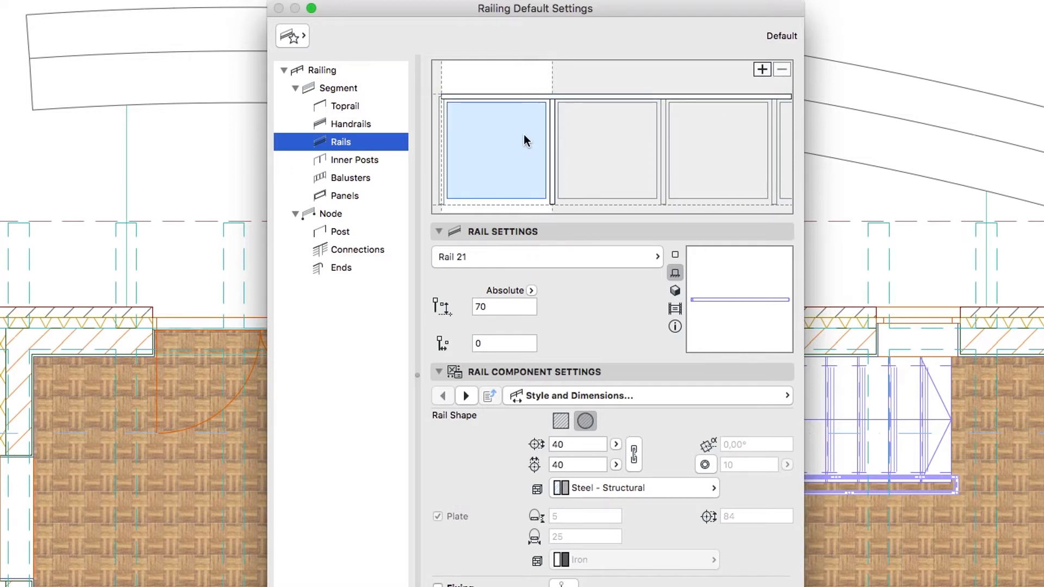
# - Offset the glass panel 150 from the segment top
pyautogui.click(345, 195)
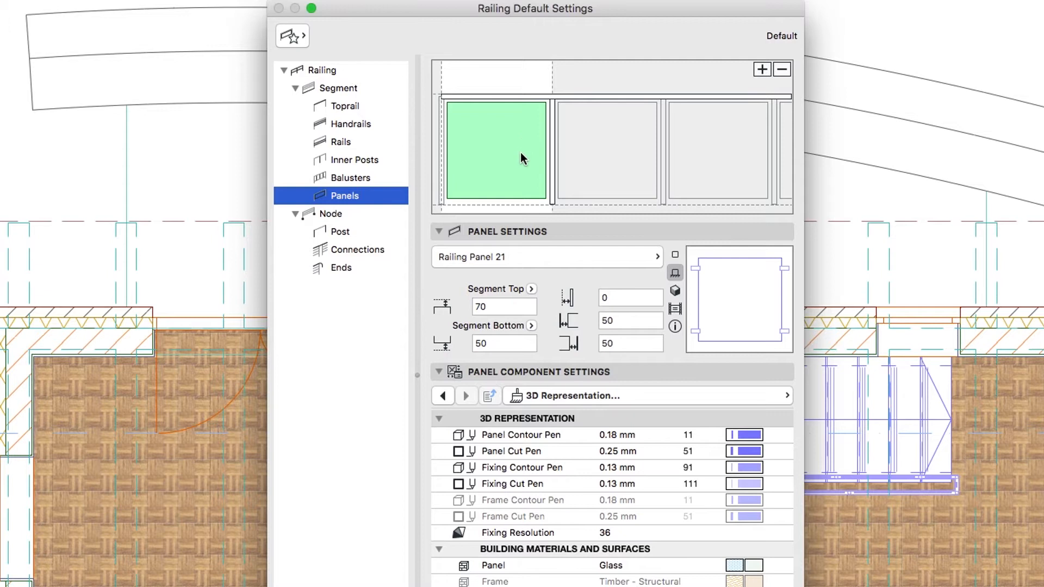
pyautogui.click(503, 306)
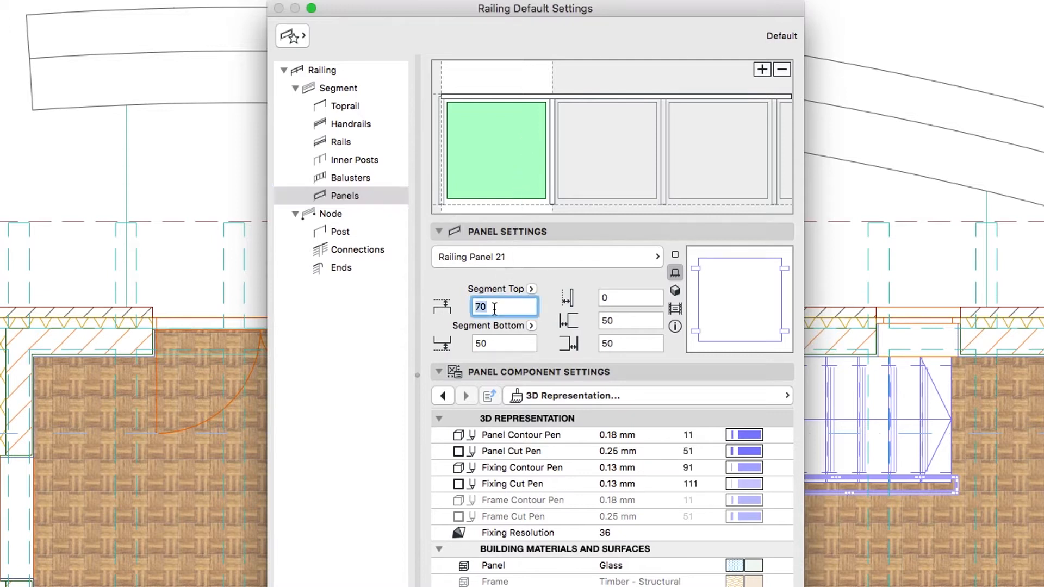
pyautogui.write('150')
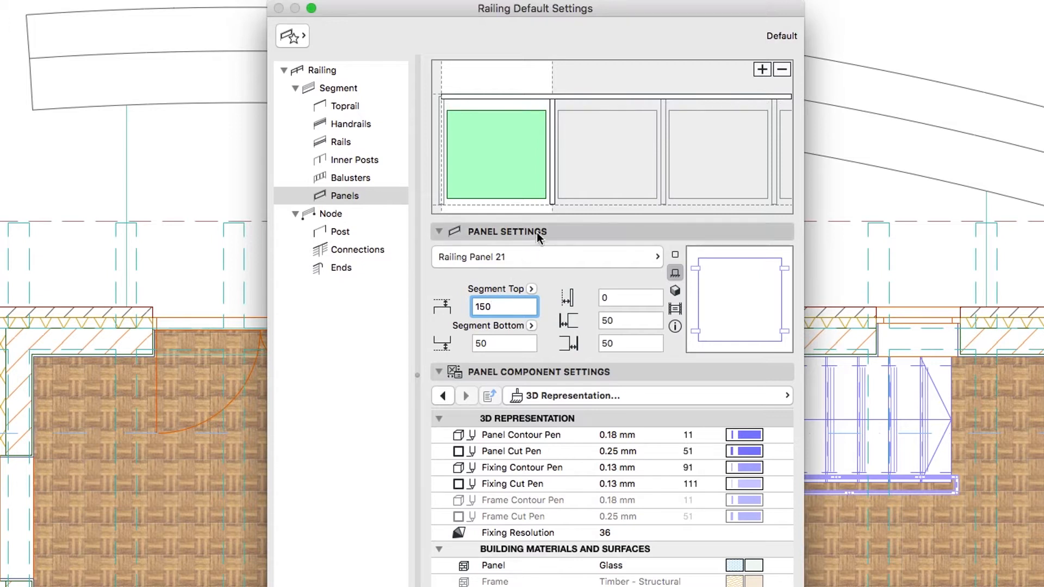
# - Extend the inner posts 200 below the segment bottom
pyautogui.click(357, 160)
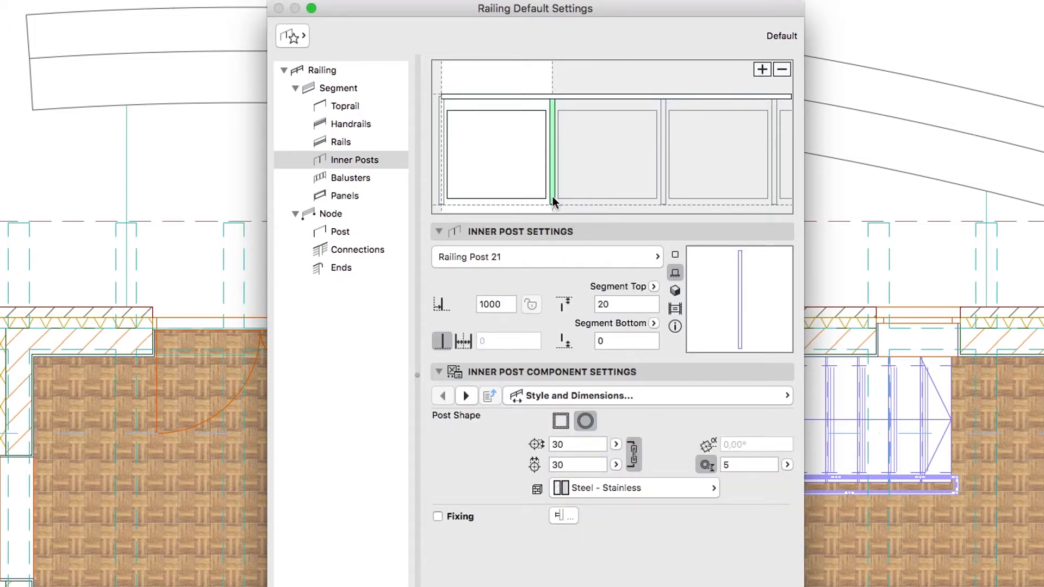
pyautogui.click(624, 341)
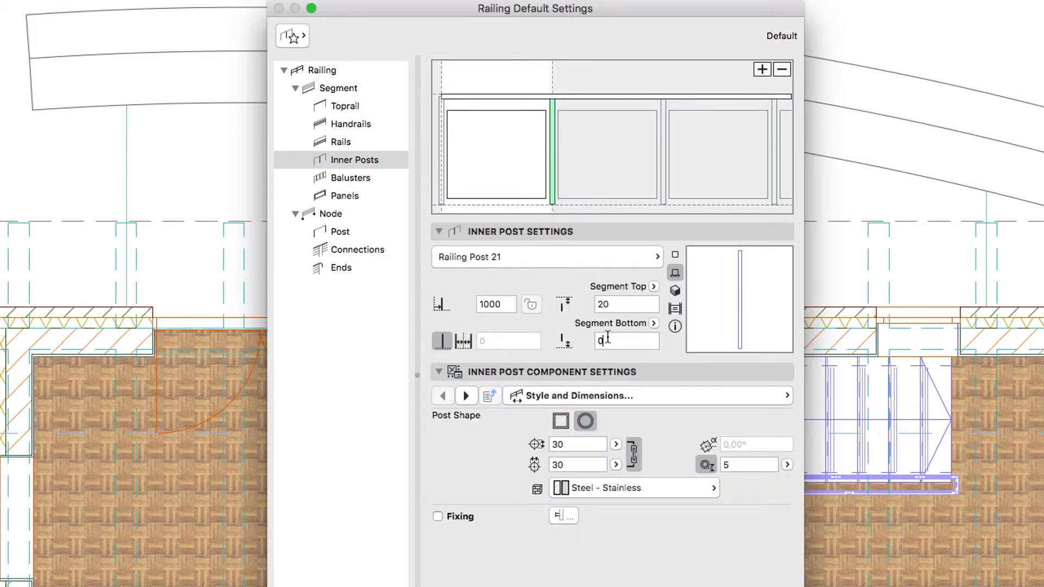
pyautogui.write('-200')
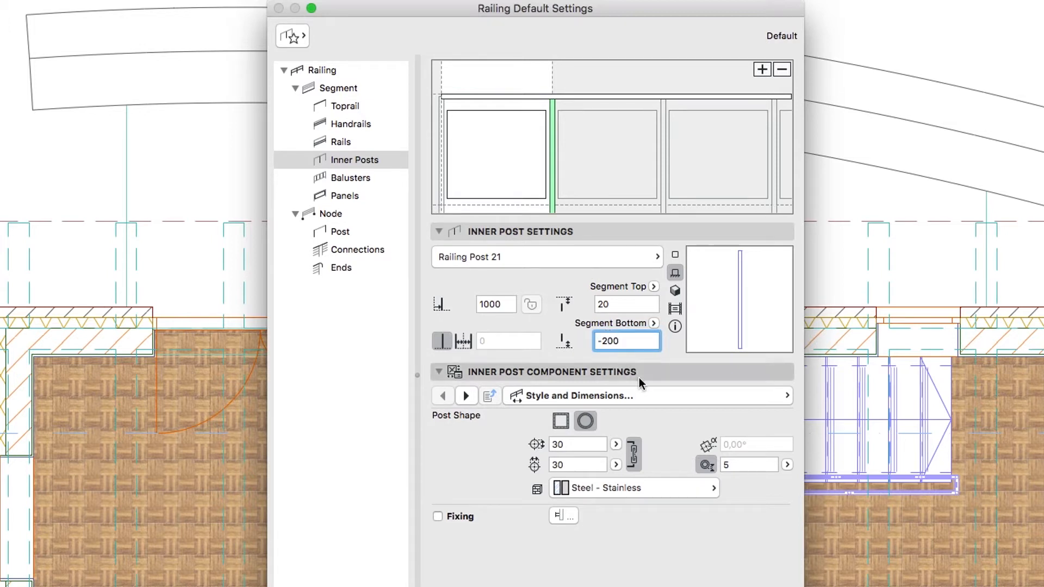
# - Turn on a stainless steel base fixing plate for inner posts with dimensions 50, 150 and 75
pyautogui.click(646, 396)
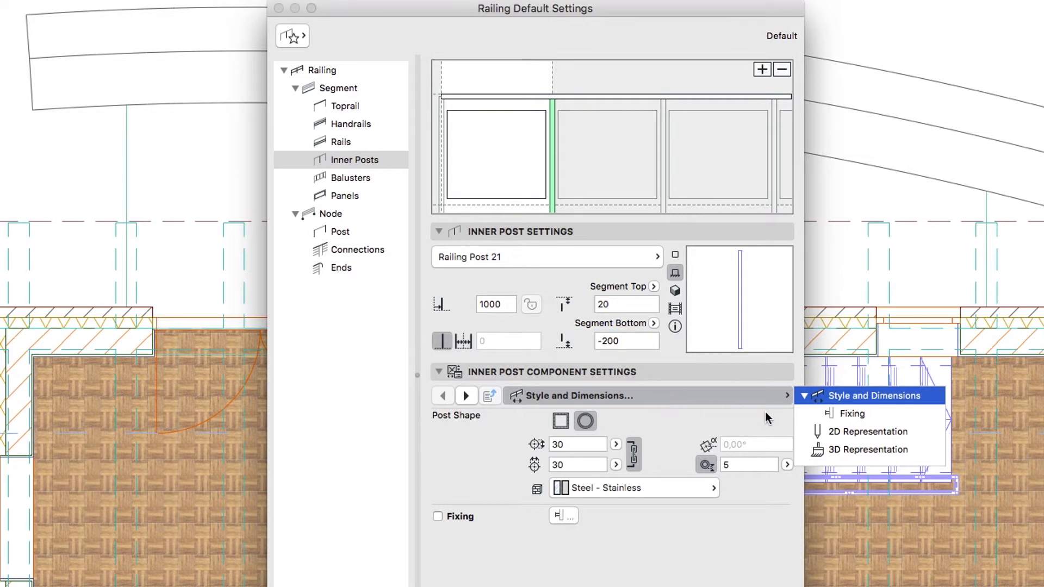
pyautogui.click(849, 413)
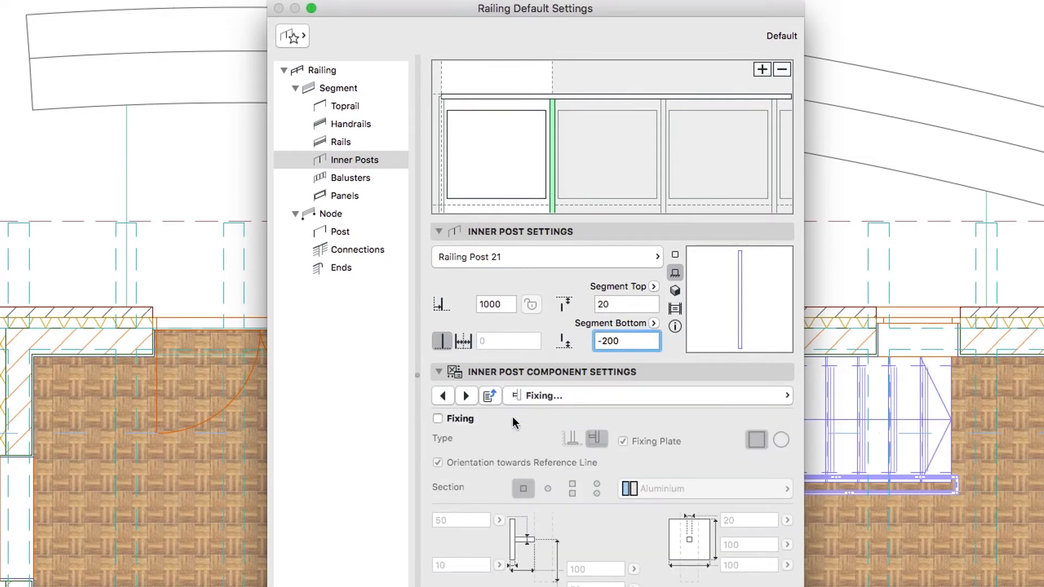
pyautogui.click(438, 419)
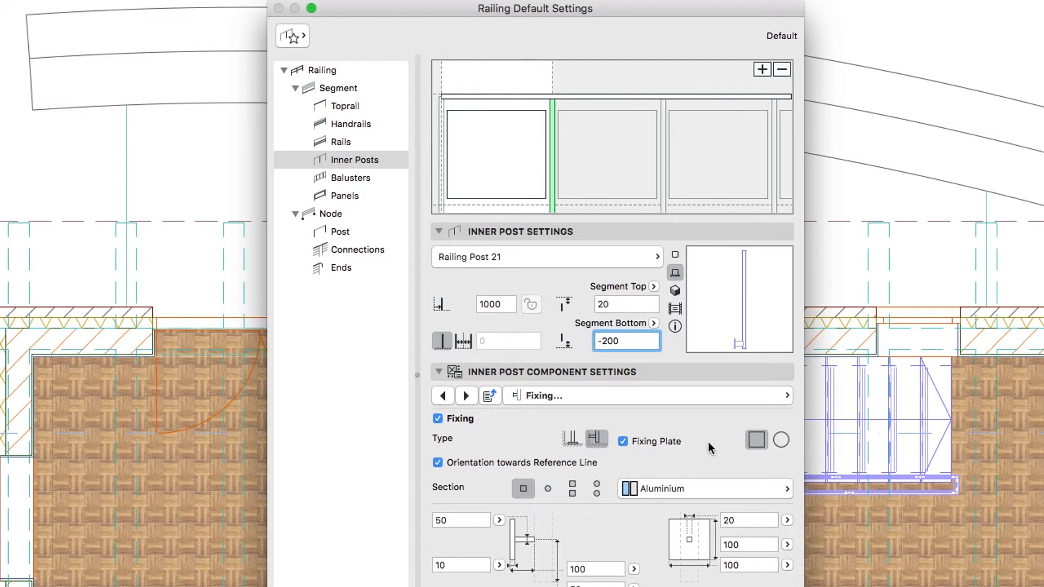
pyautogui.moveTo(752, 482)
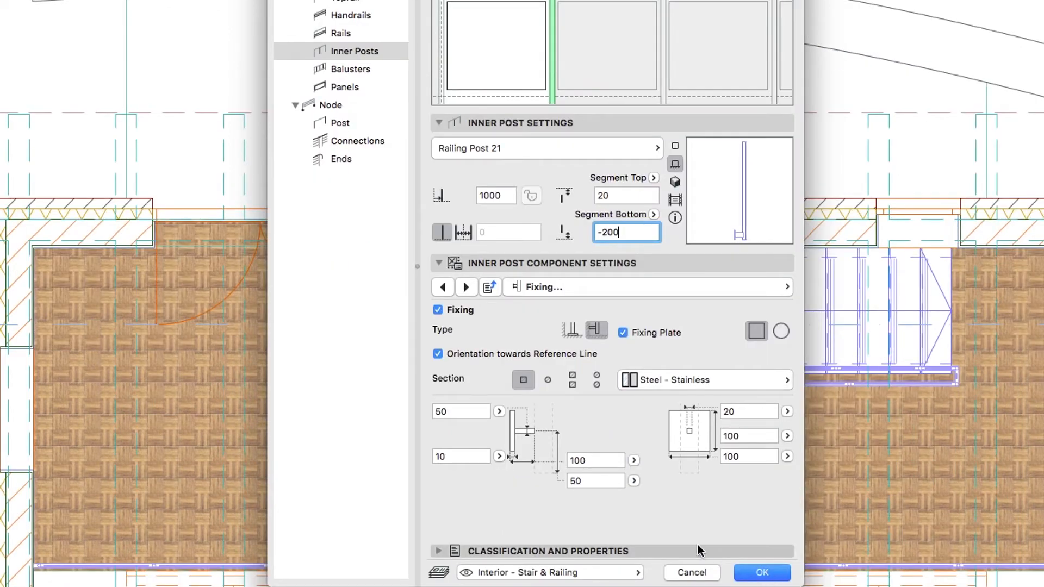
pyautogui.click(595, 462)
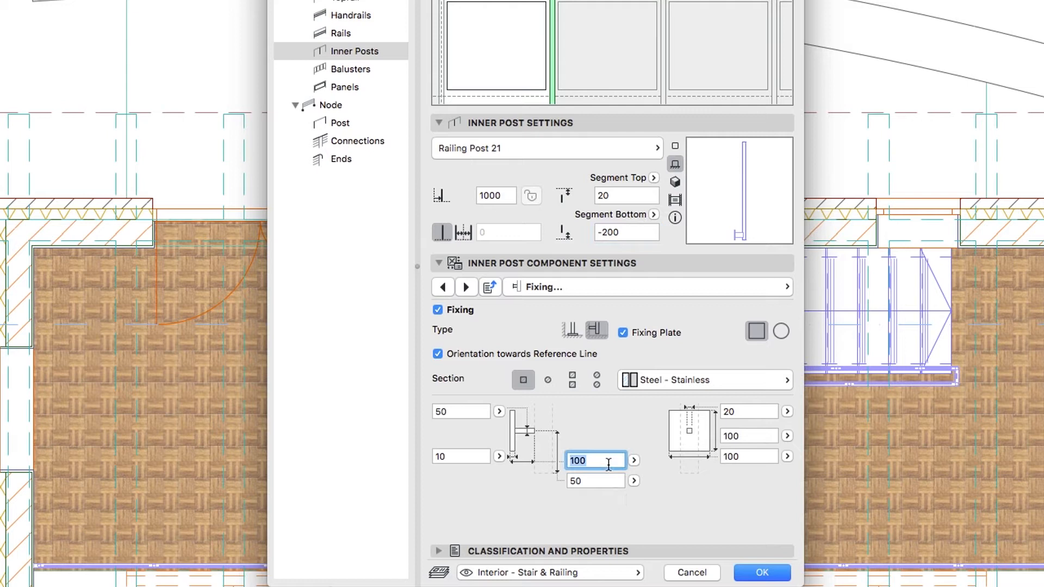
pyautogui.write('50')
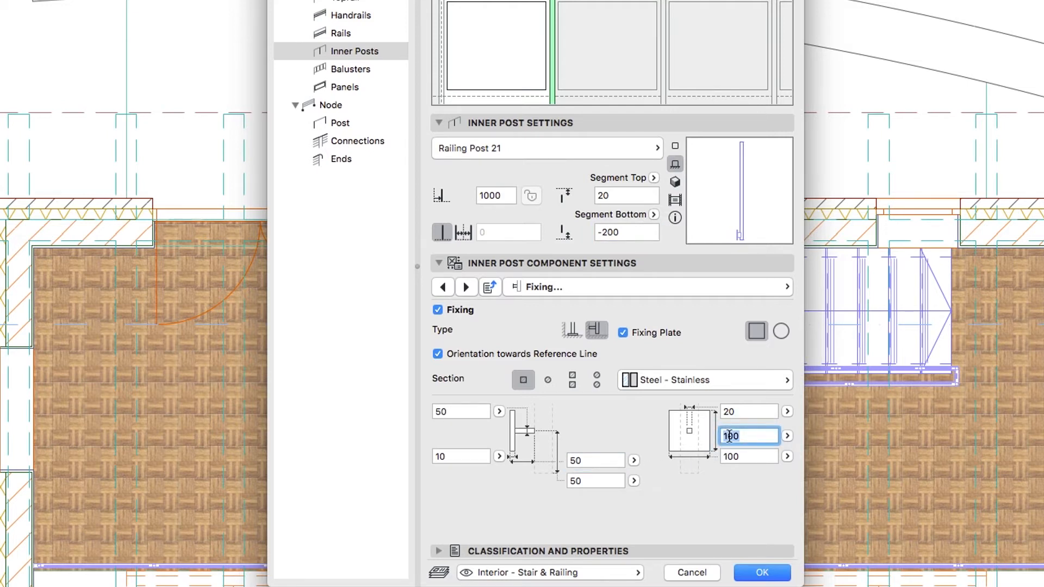
pyautogui.write('150')
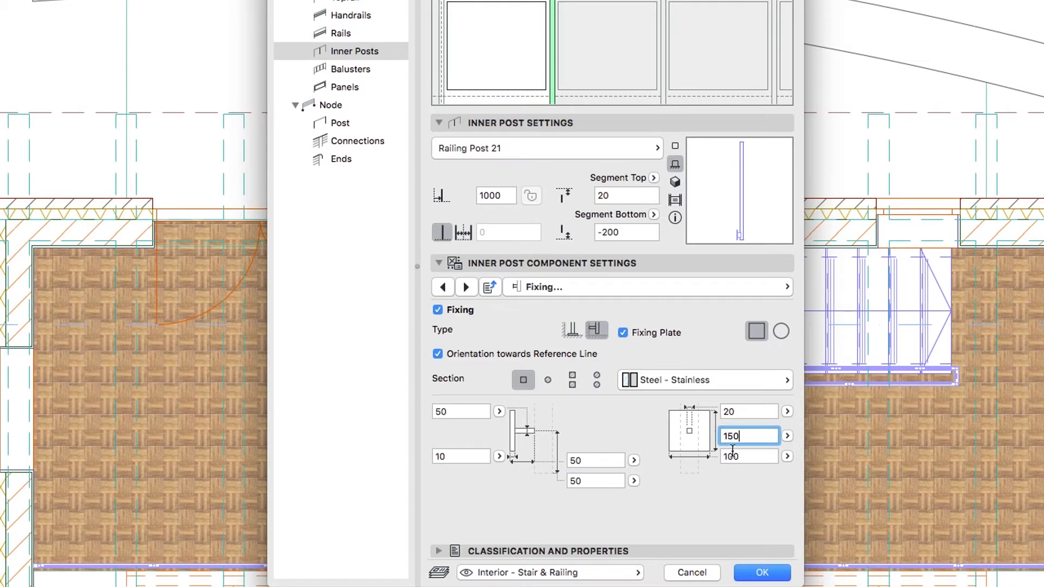
pyautogui.write('75')
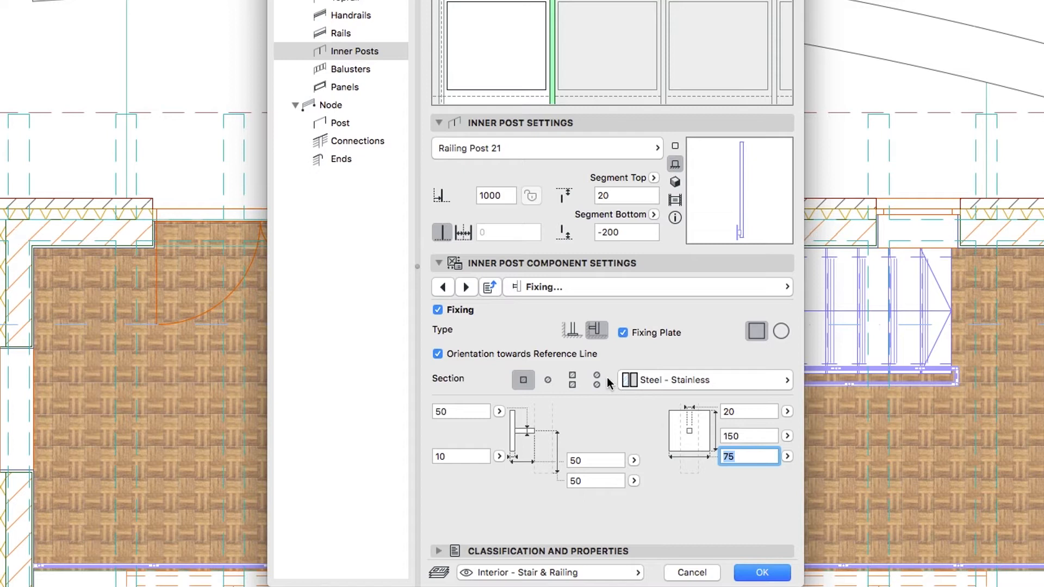
pyautogui.moveTo(398, 132)
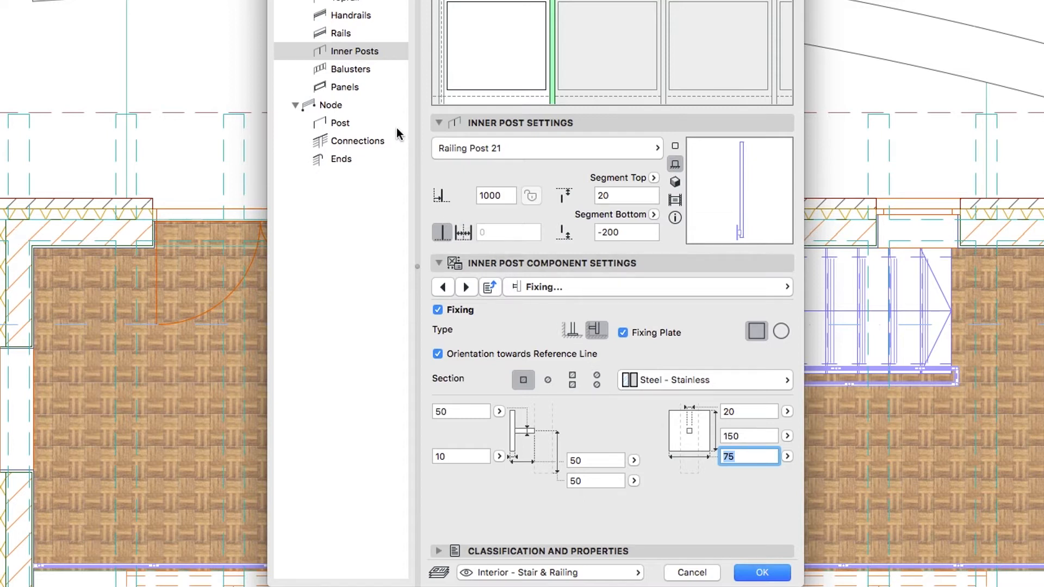
# - Set the node posts' bottom offset below the segment
pyautogui.click(339, 123)
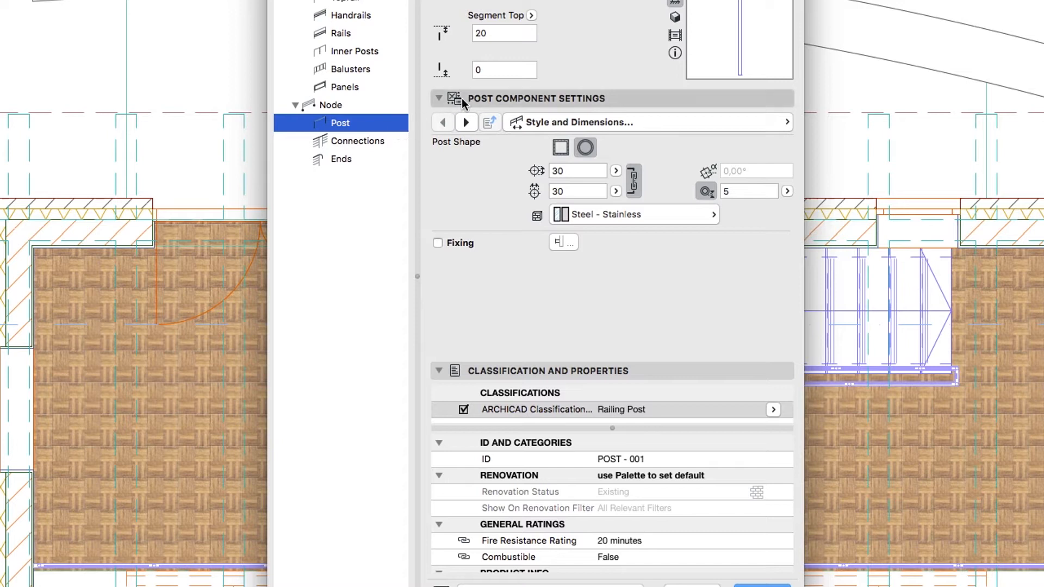
pyautogui.click(503, 69)
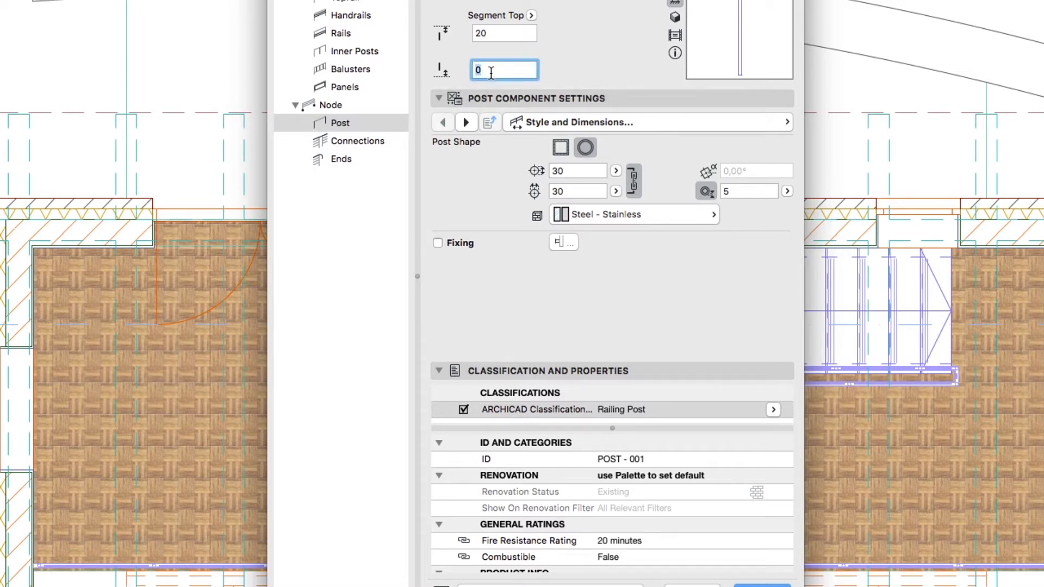
pyautogui.write('-200')
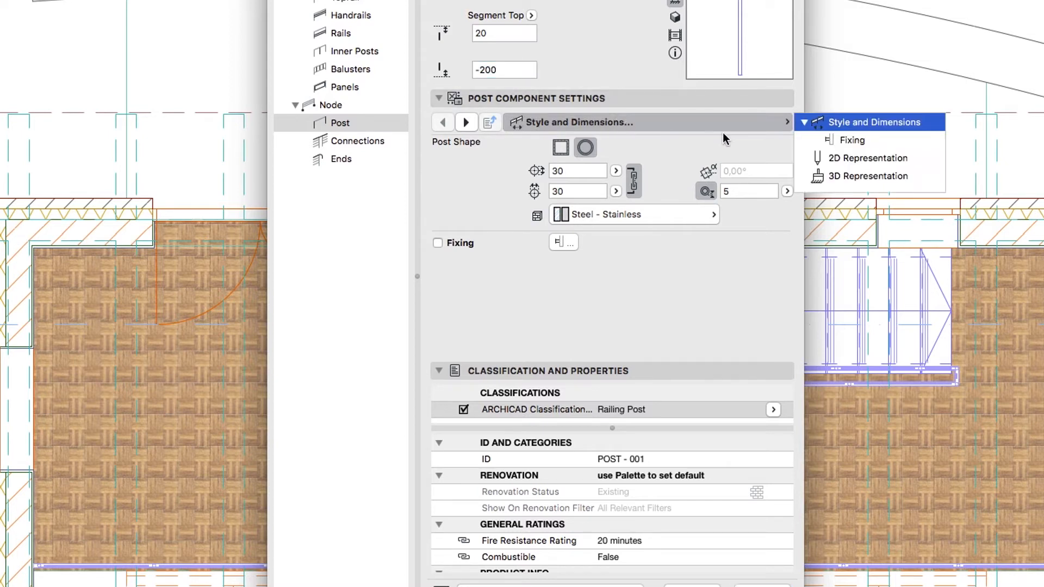
# - Turn on a base fixing plate for node posts with plate values 150 and 75
pyautogui.click(851, 140)
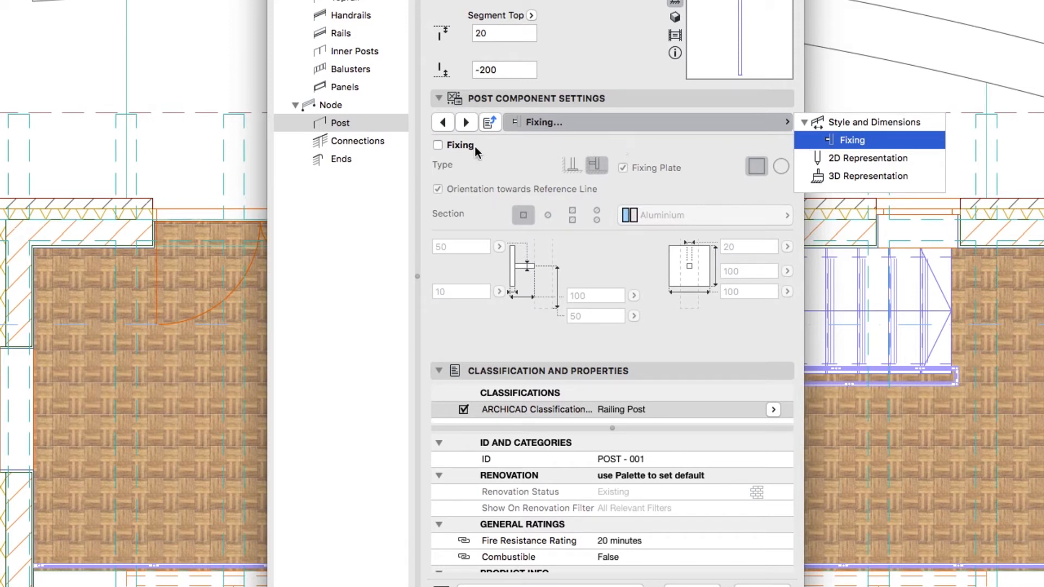
pyautogui.click(437, 144)
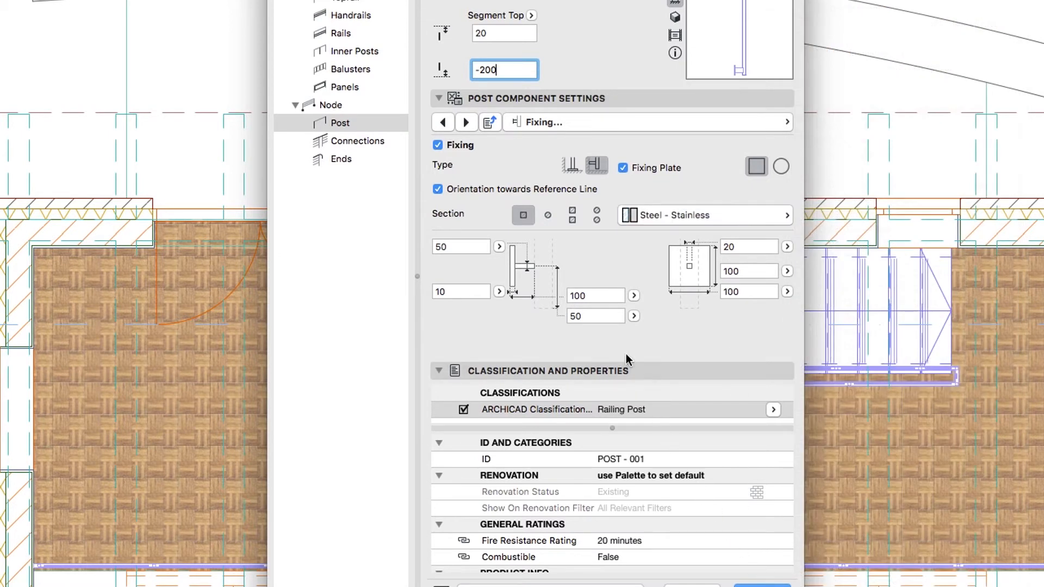
pyautogui.click(592, 296)
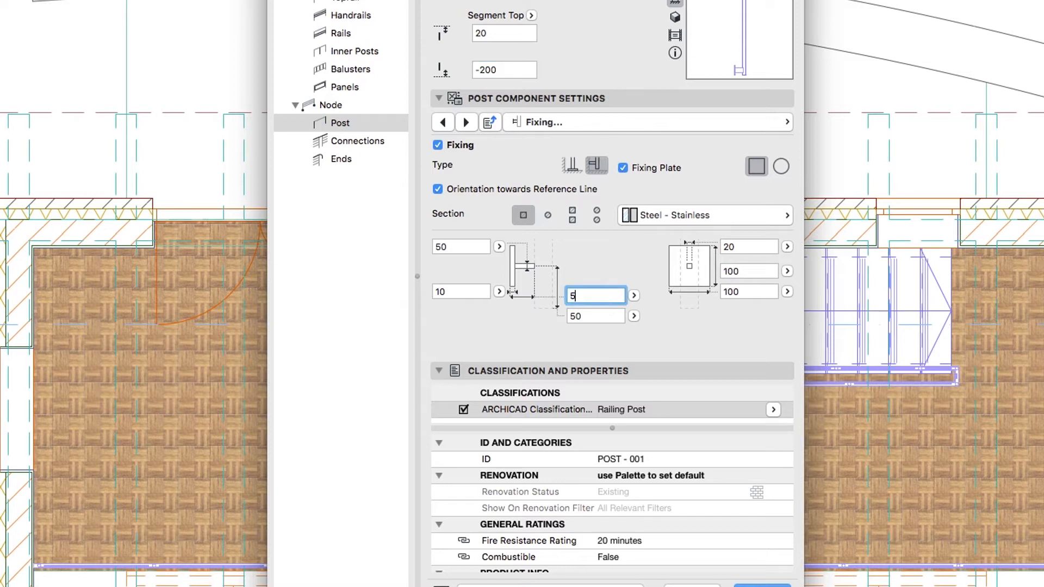
pyautogui.write('0')
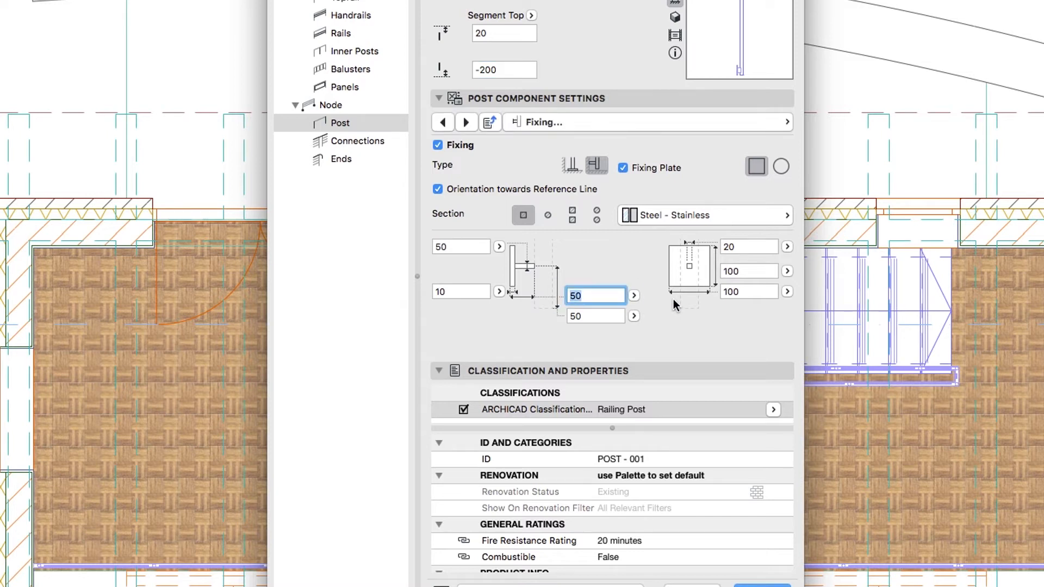
pyautogui.click(749, 271)
pyautogui.write('150')
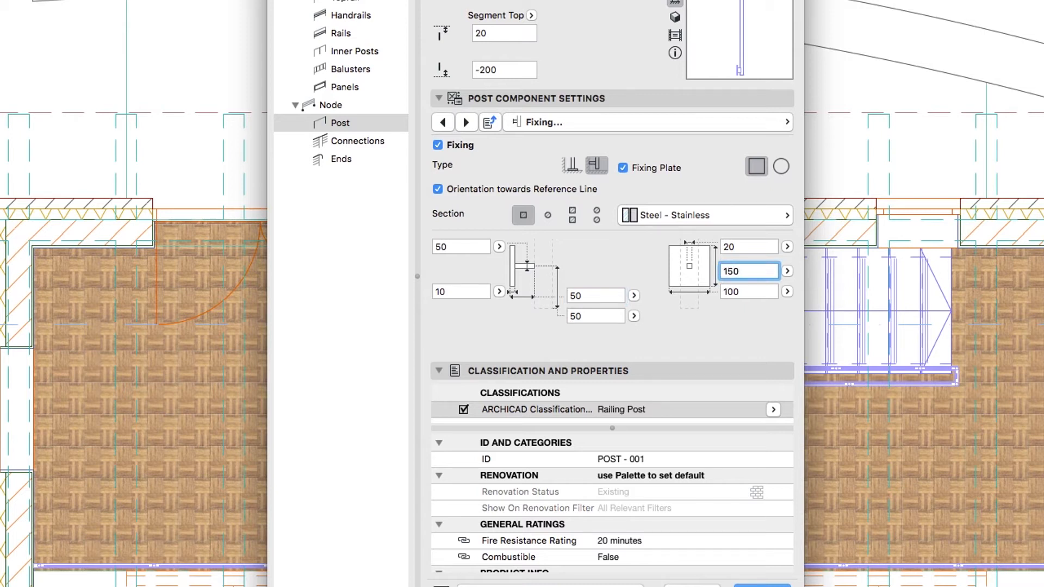
pyautogui.click(747, 291)
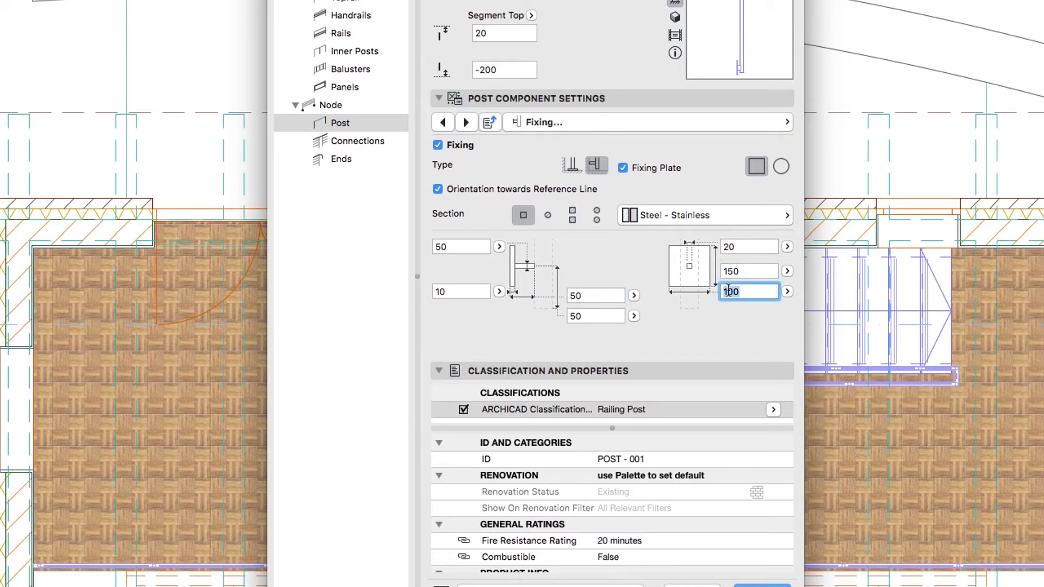
pyautogui.write('75')
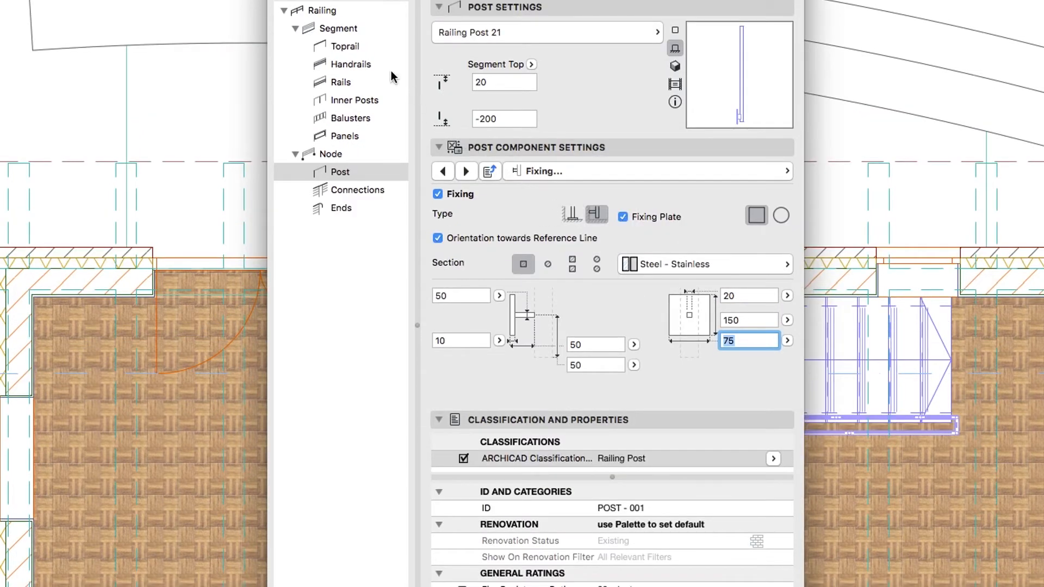
# - Distribute the segment pattern equally with an 800 maximum length and confirm the railing defaults
pyautogui.click(339, 28)
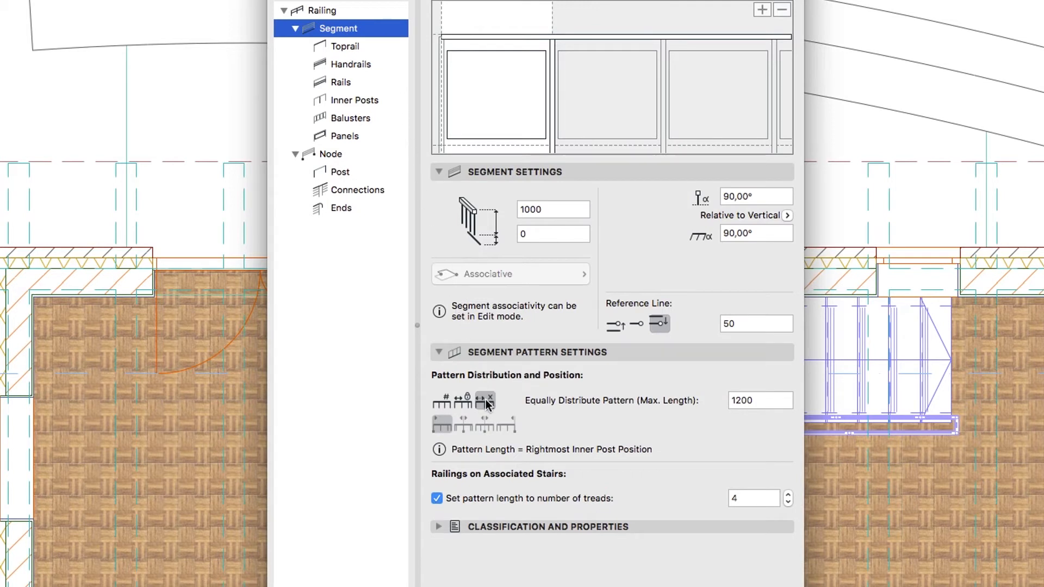
pyautogui.click(760, 401)
pyautogui.write('800')
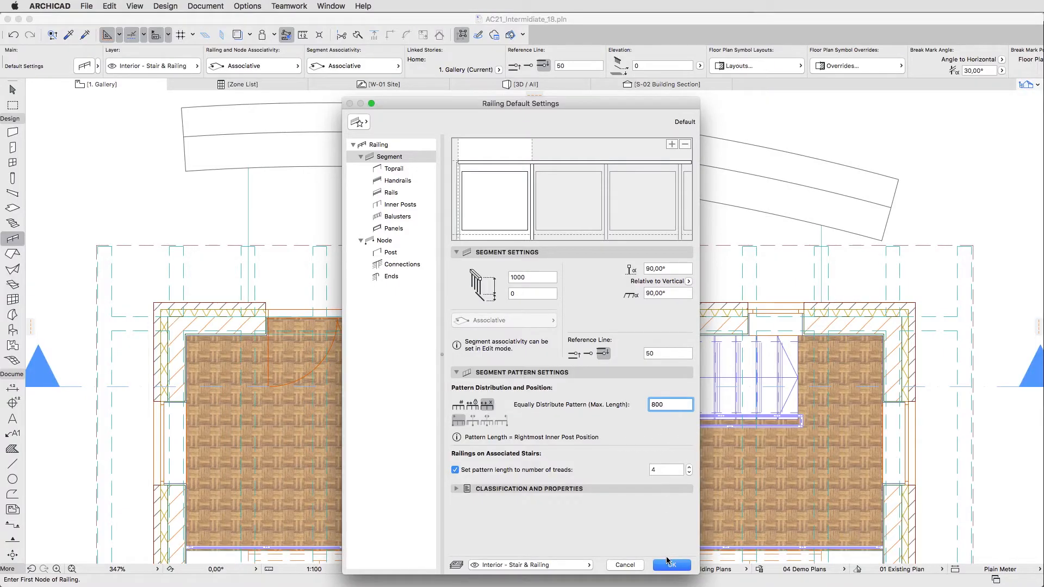
pyautogui.click(671, 565)
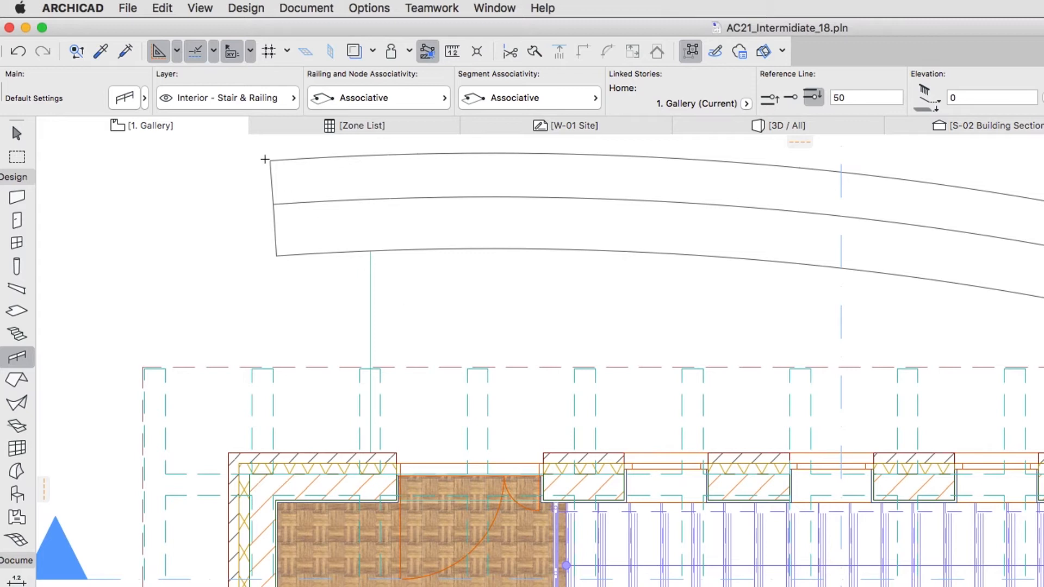
# - Display wall and beam reference lines on the floor plan
pyautogui.click(199, 8)
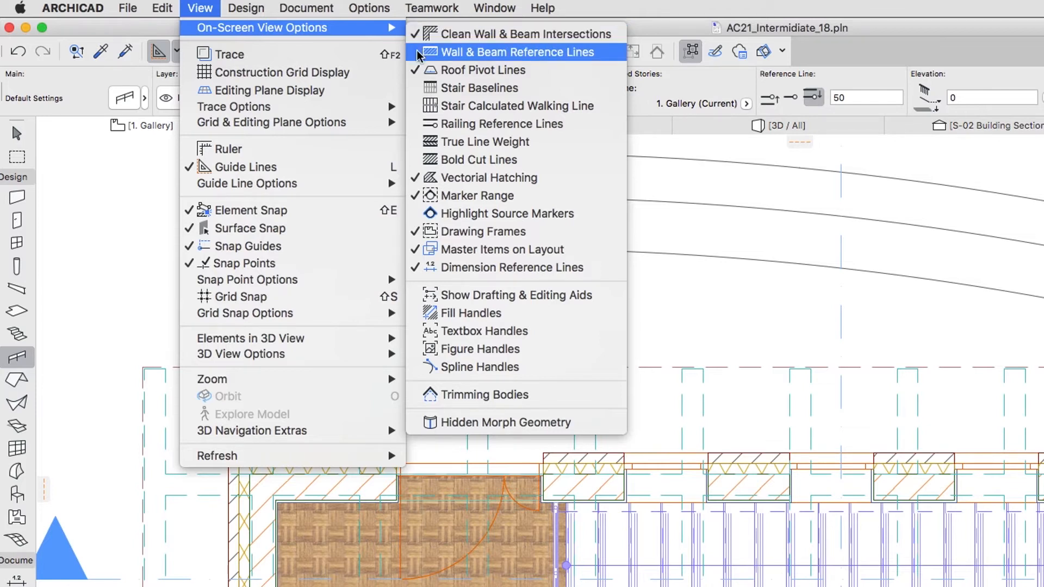
pyautogui.click(513, 52)
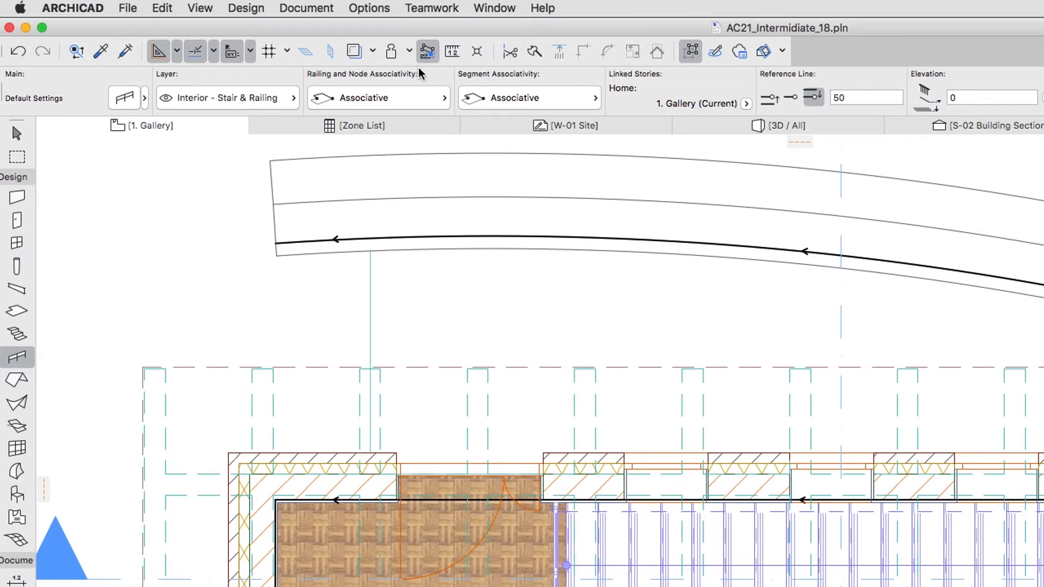
pyautogui.moveTo(377, 430)
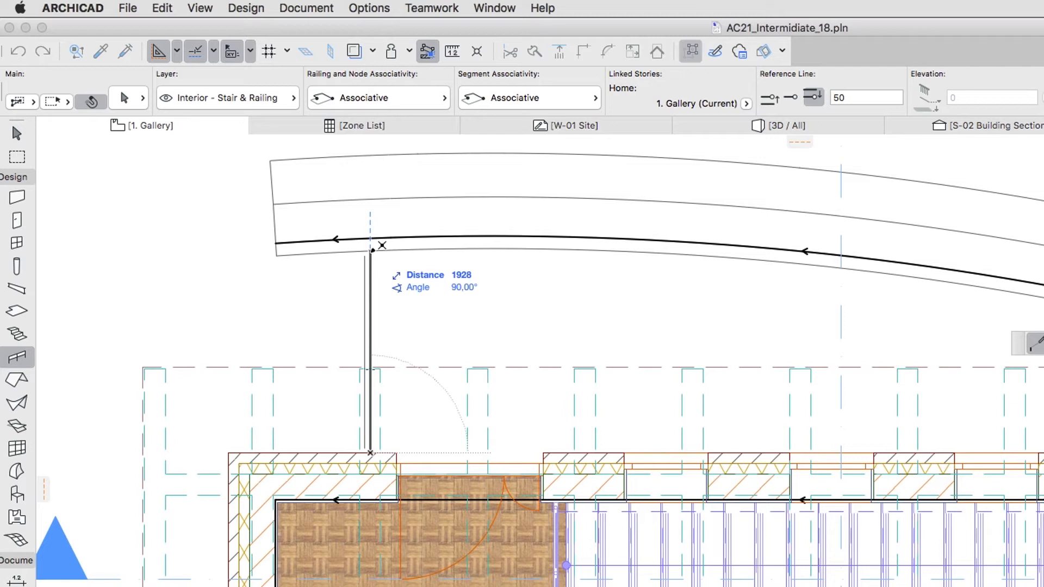
# - Draw the railing 1878 up to the curved wall, along it and back down to the wall
pyautogui.write('1878')
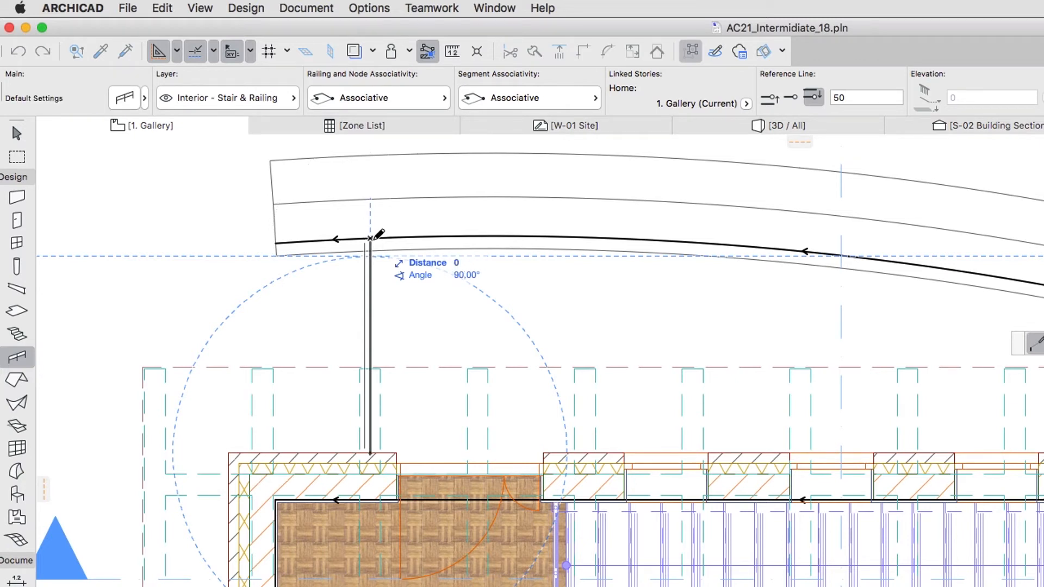
pyautogui.moveTo(739, 307)
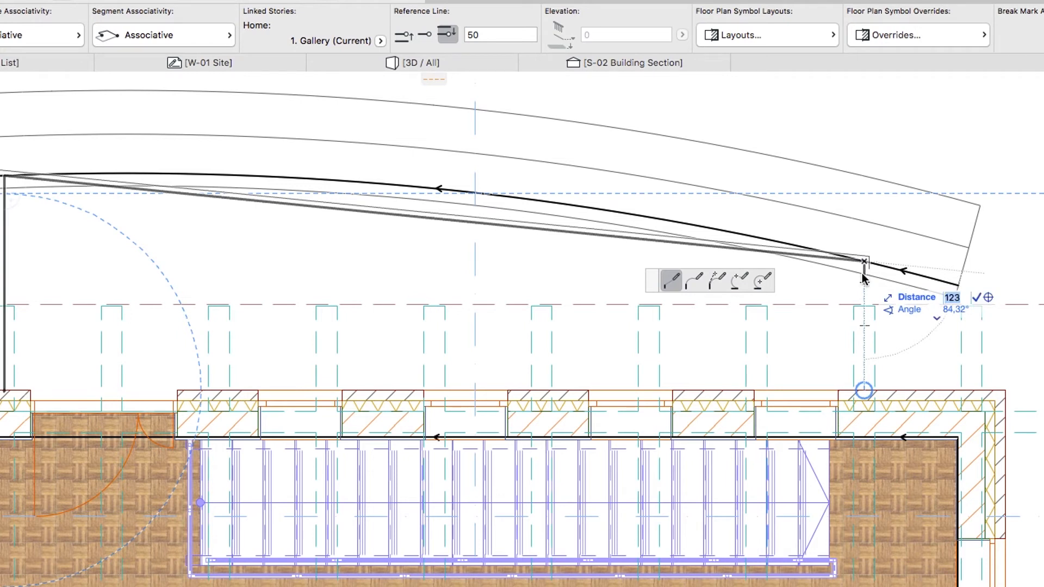
pyautogui.write('50')
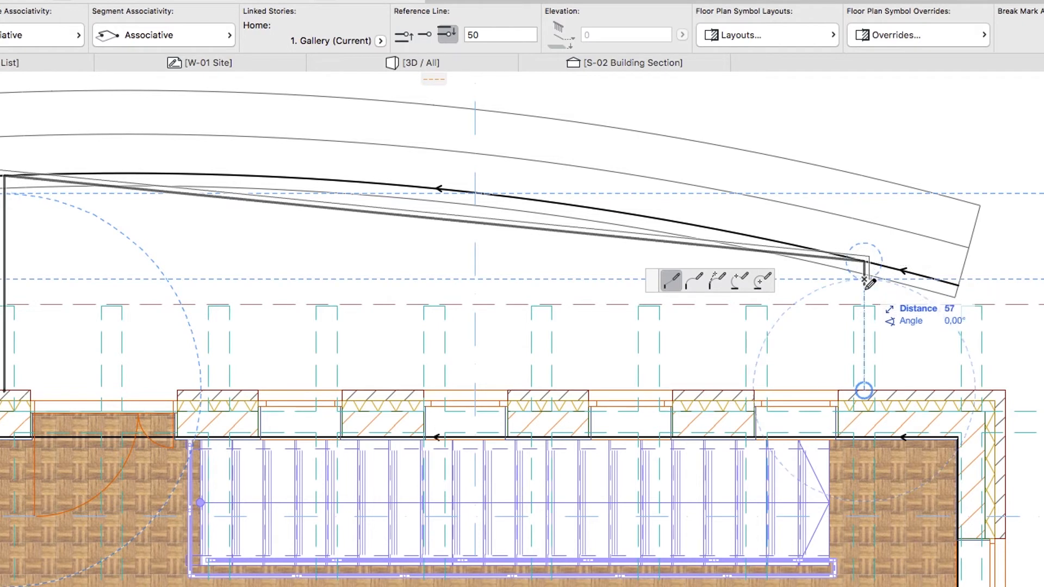
pyautogui.moveTo(869, 282); pyautogui.dragTo(865, 386)
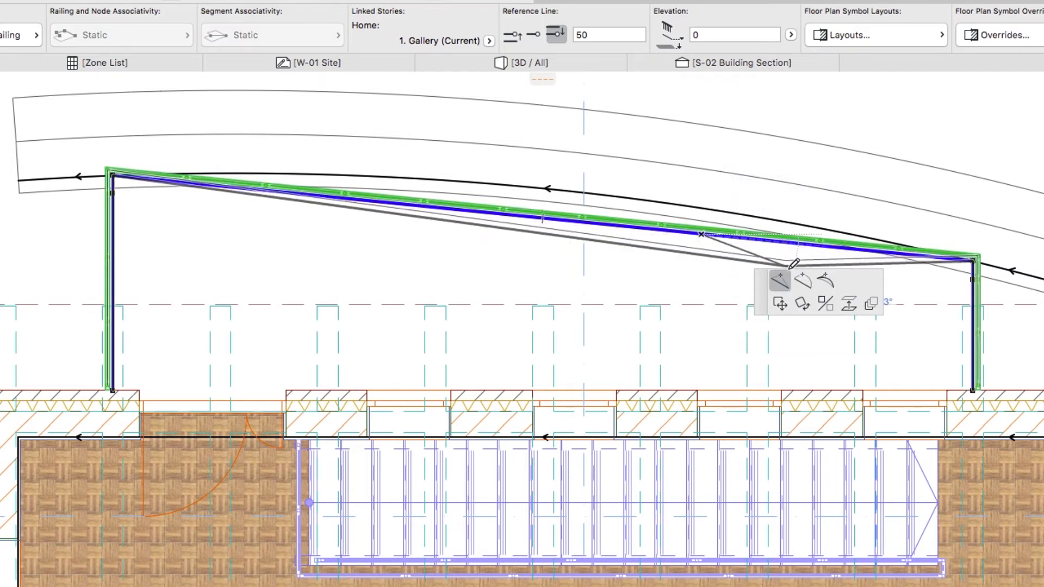
# - Bend the railing's top run into an arc along the curved wall and hide the reference lines
pyautogui.click(803, 280)
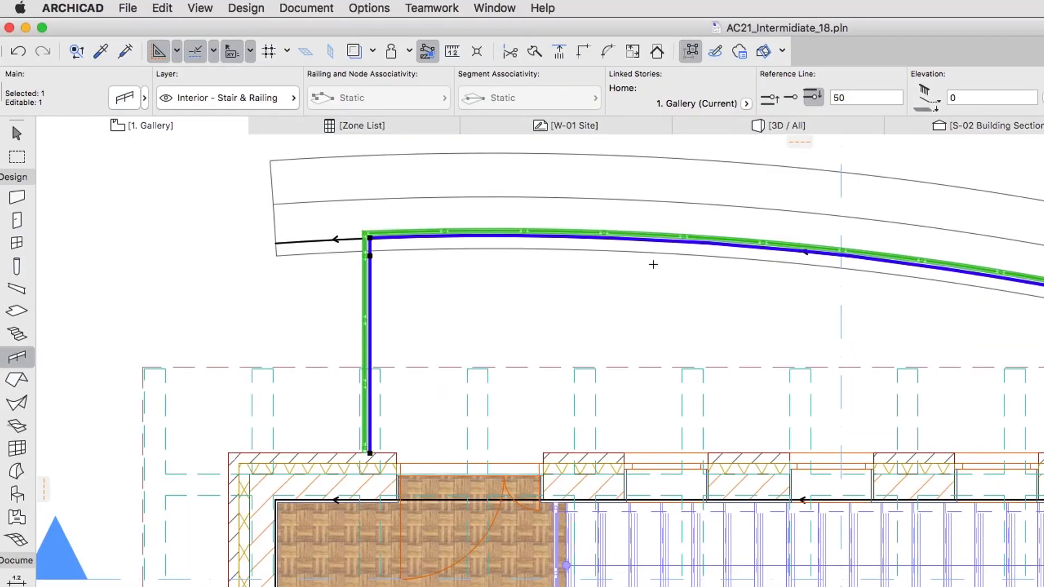
pyautogui.click(200, 8)
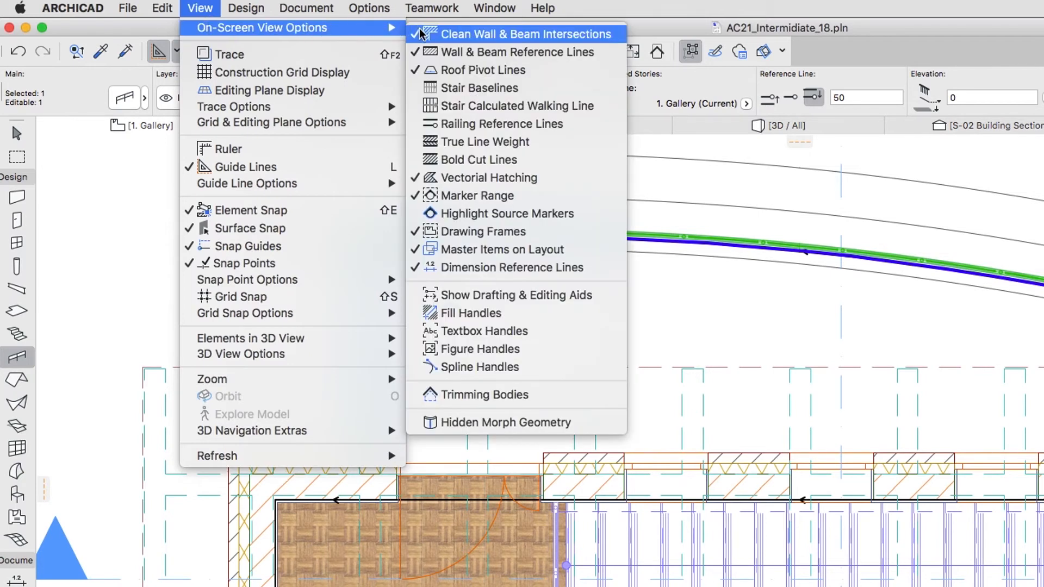
pyautogui.click(526, 34)
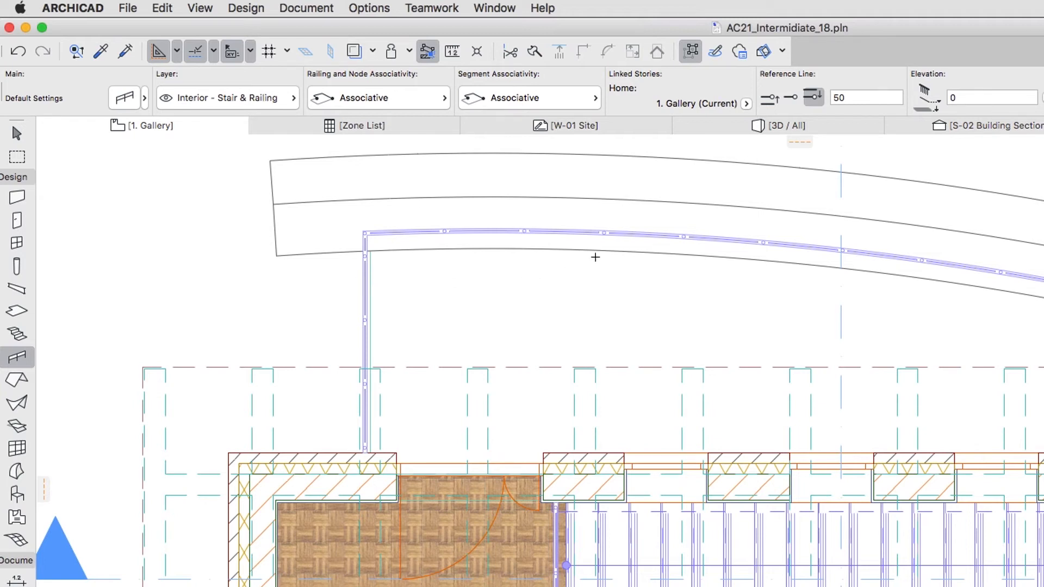
pyautogui.click(785, 126)
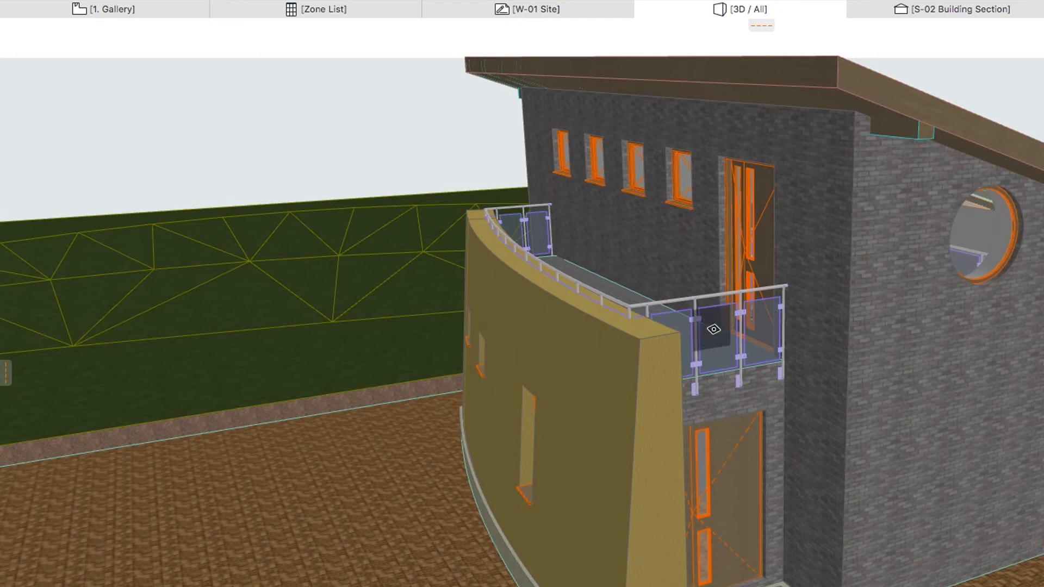
# - In railing edit mode, isolate the railing and delete the glass panels along the curved stretch
pyautogui.click(713, 328)
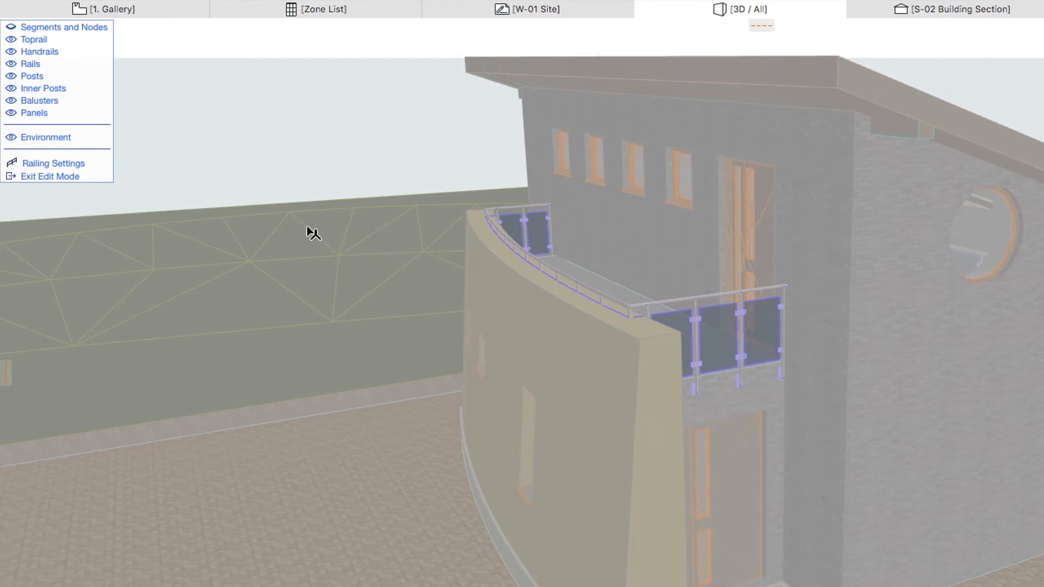
pyautogui.moveTo(46, 137)
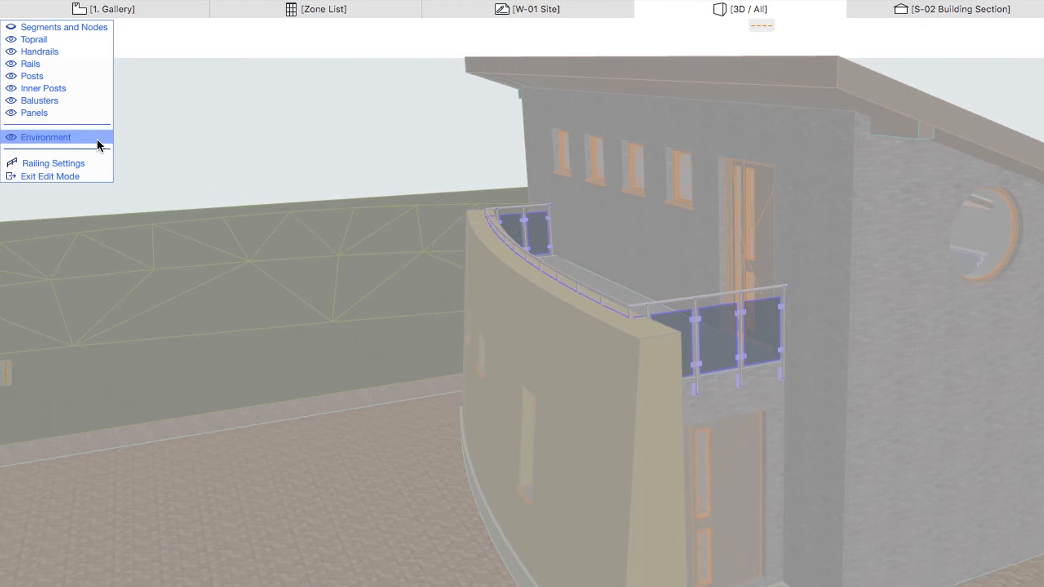
pyautogui.click(45, 137)
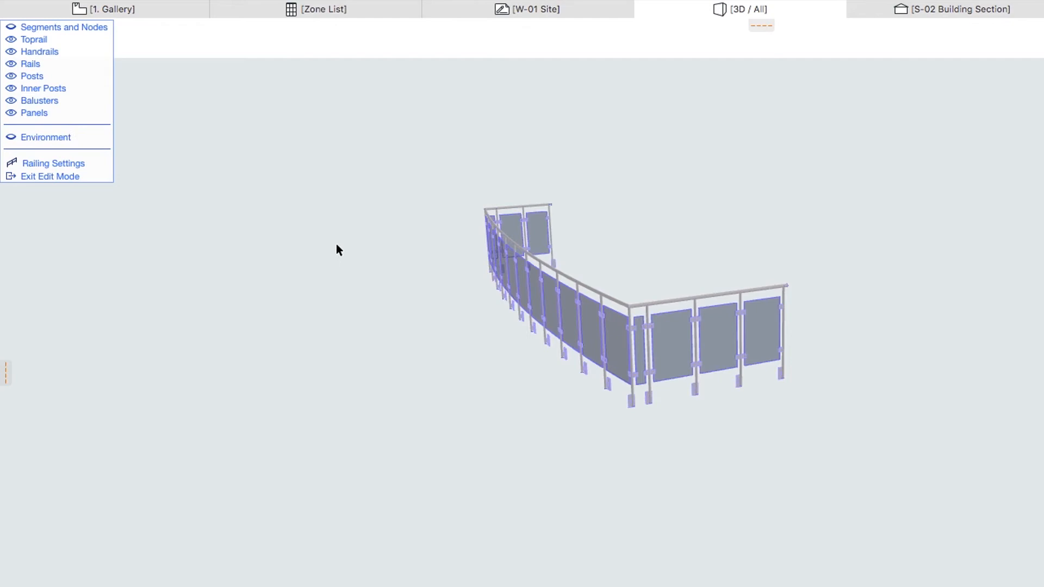
pyautogui.moveTo(336, 250); pyautogui.dragTo(260, 301)
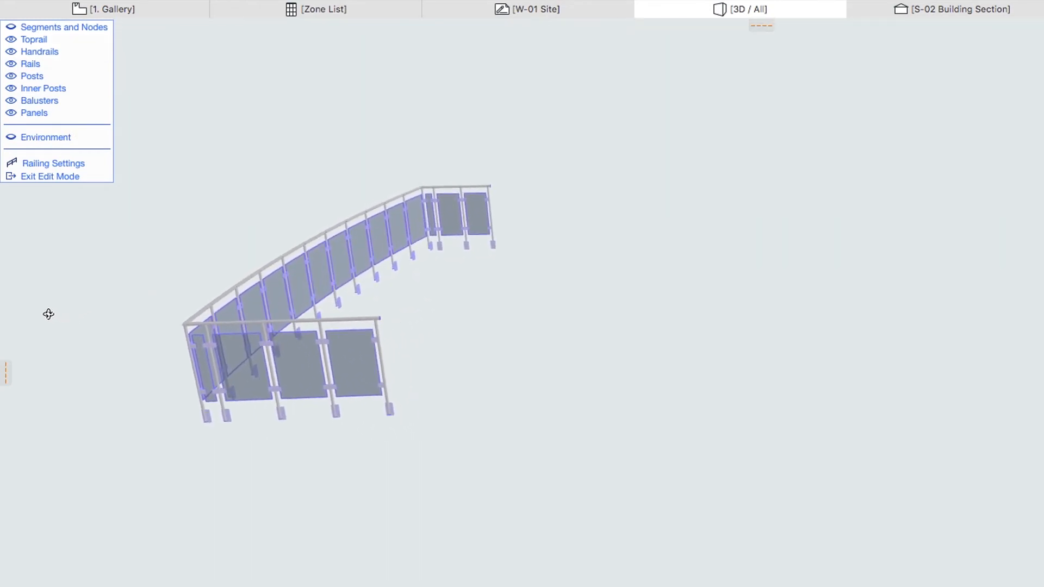
pyautogui.moveTo(396, 259)
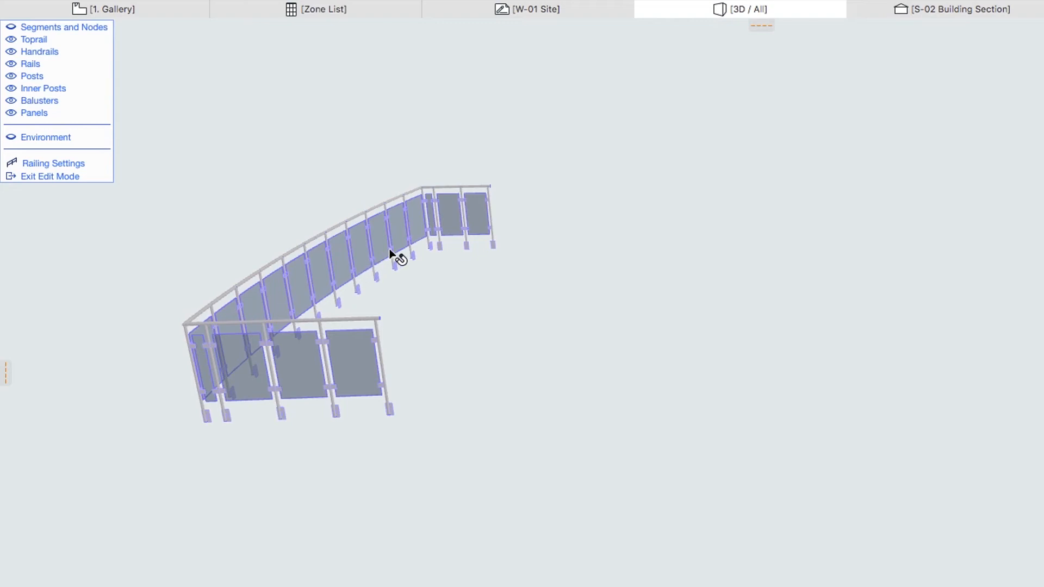
pyautogui.click(430, 210)
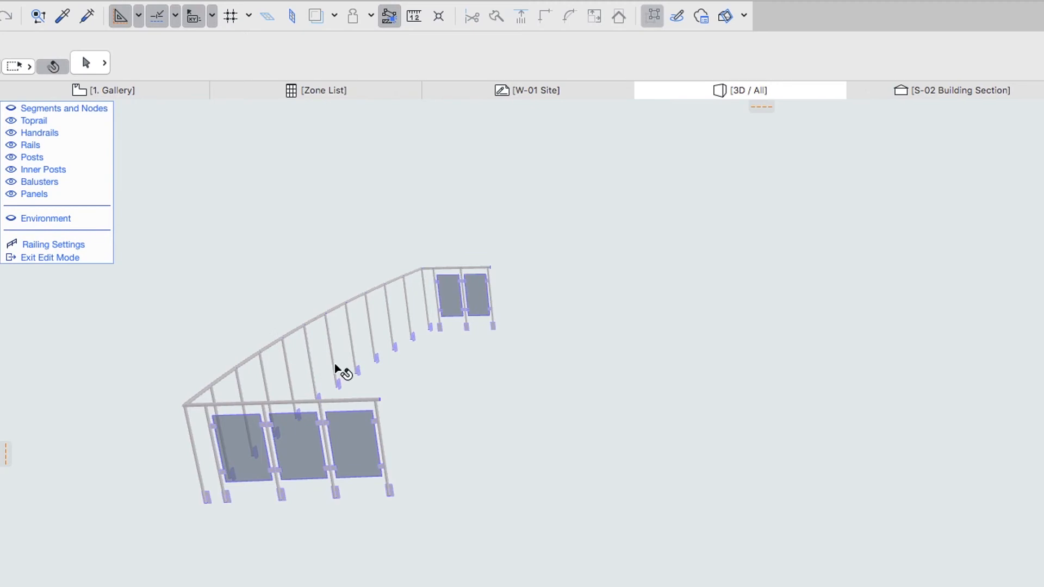
# - Set the curved run's inner posts to an 850 bottom offset, base-fixed on round 60 × 60 plates
pyautogui.click(339, 369)
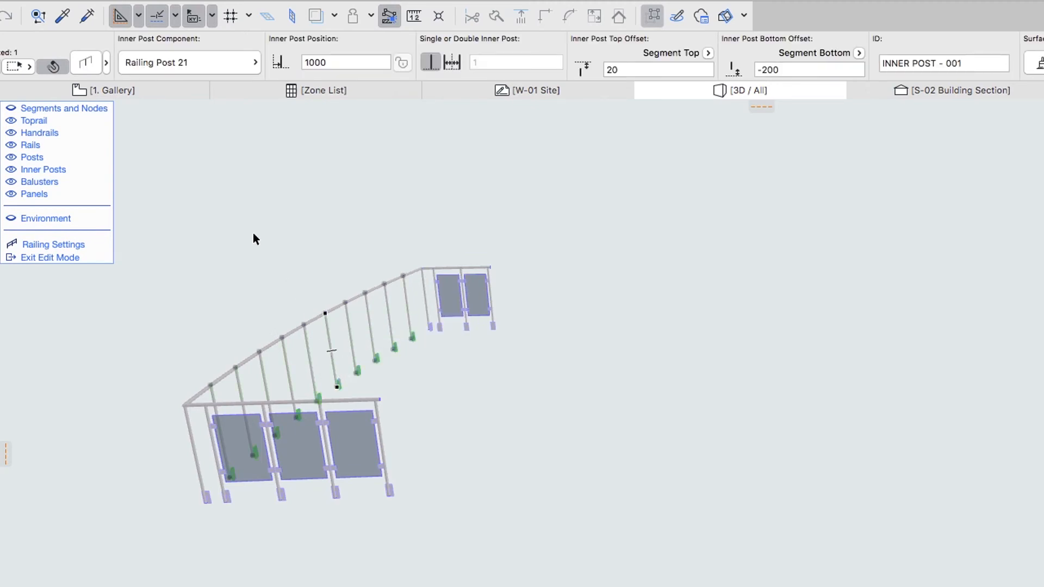
pyautogui.moveTo(96, 75)
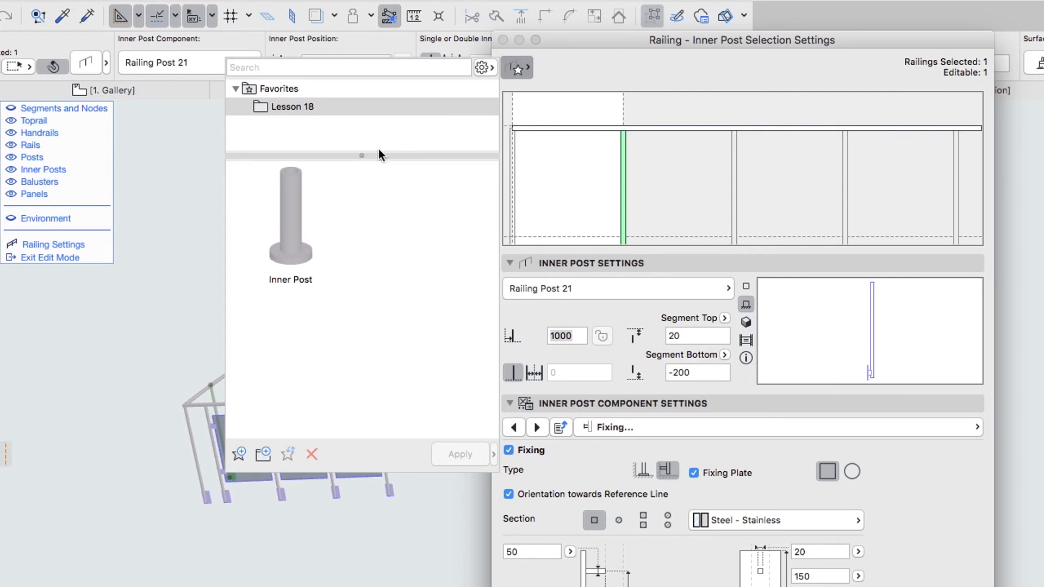
pyautogui.moveTo(324, 188)
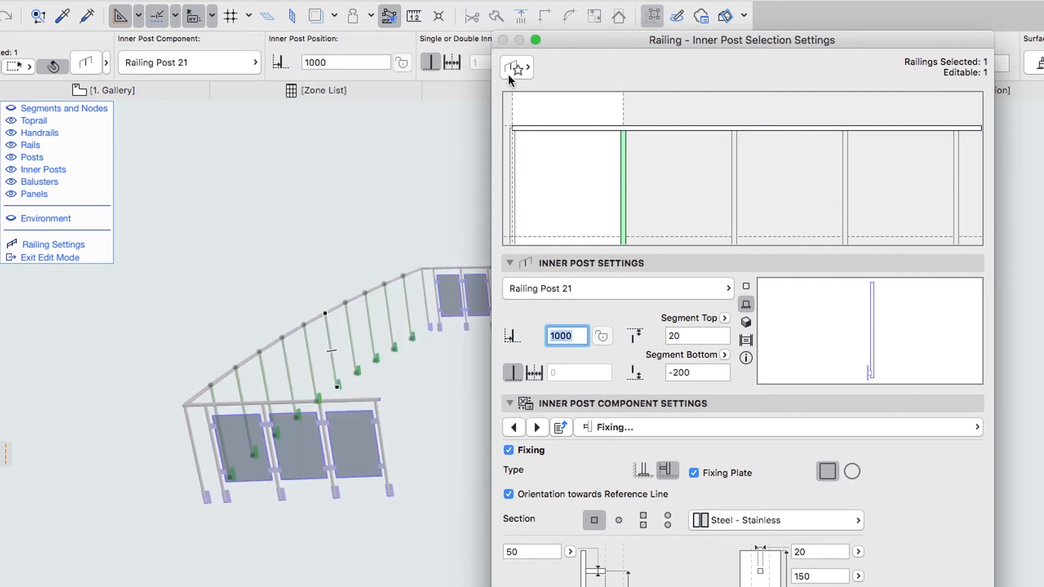
pyautogui.moveTo(626, 207)
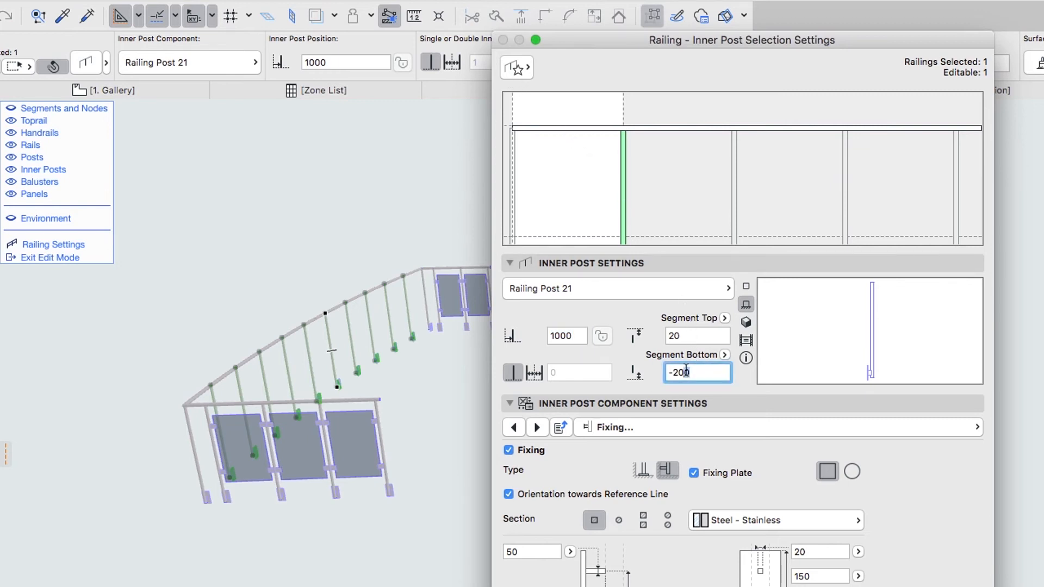
pyautogui.write('850')
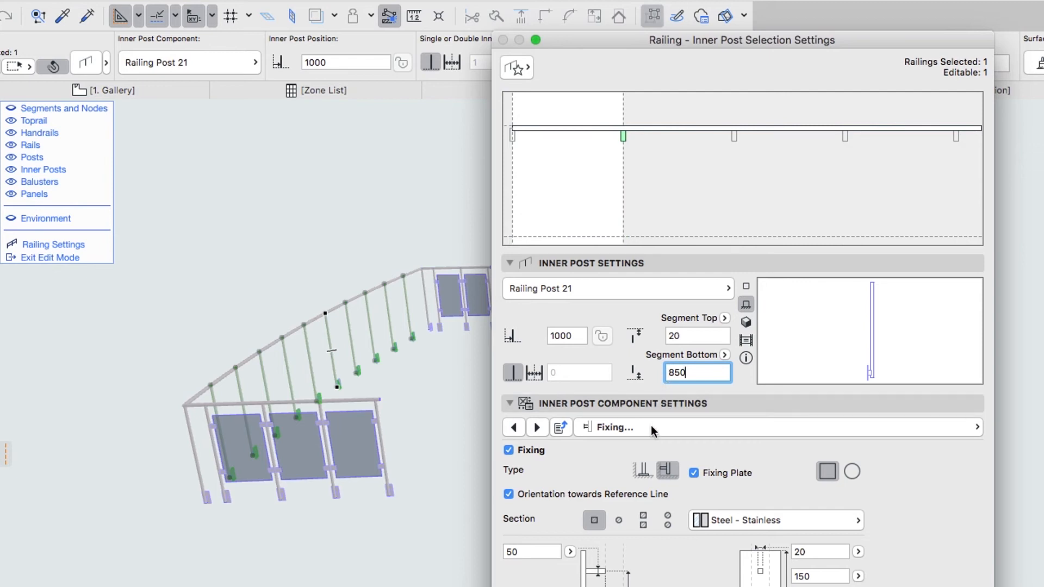
pyautogui.click(693, 473)
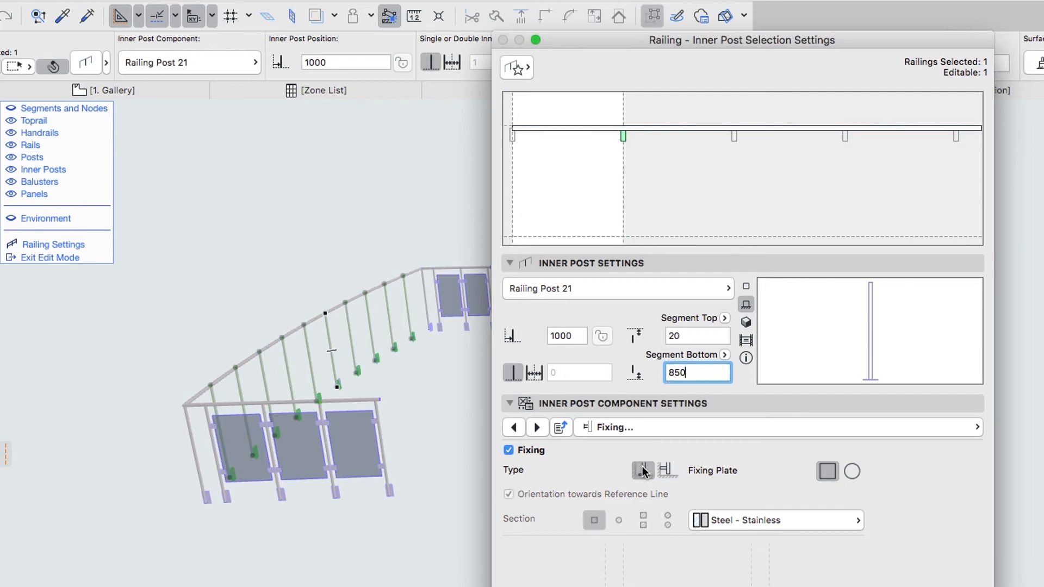
pyautogui.click(852, 471)
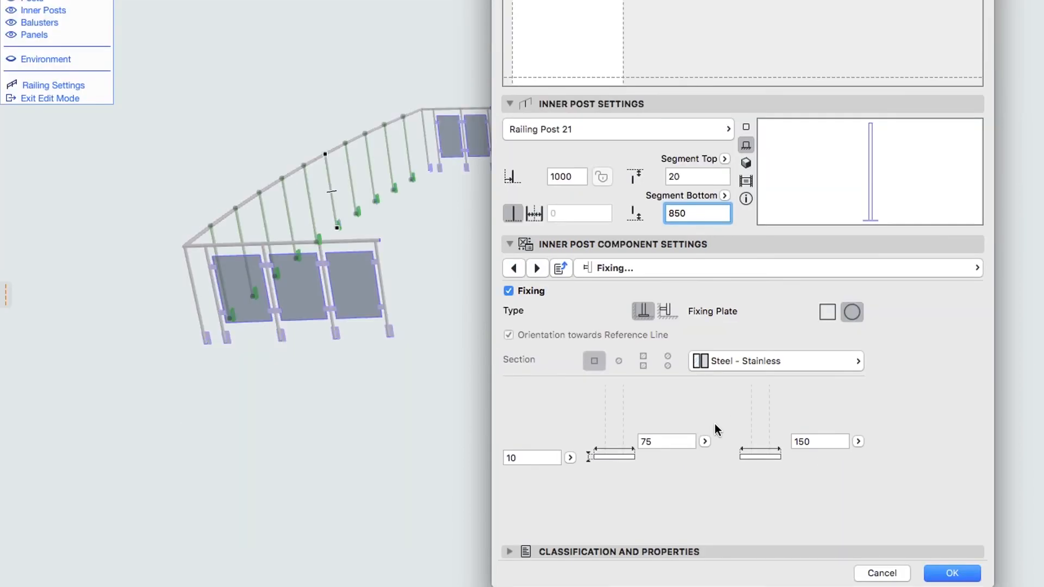
pyautogui.write('60')
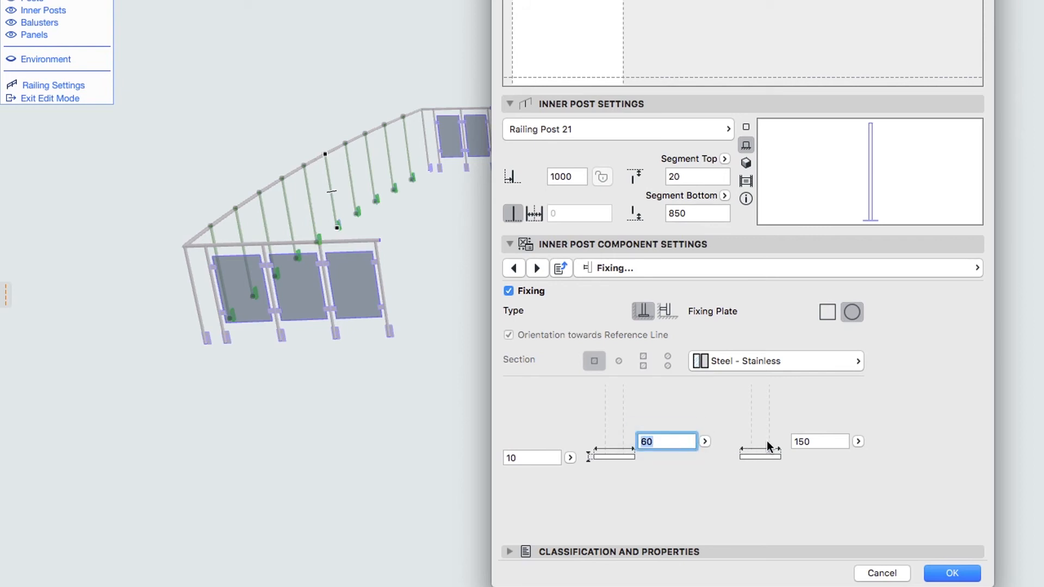
pyautogui.click(820, 442)
pyautogui.write('60')
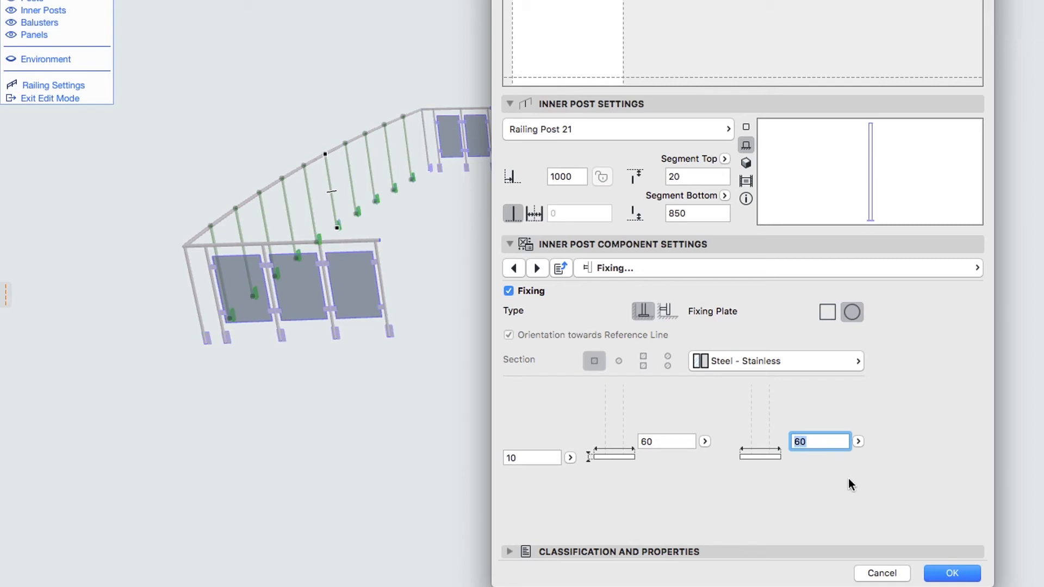
pyautogui.click(951, 573)
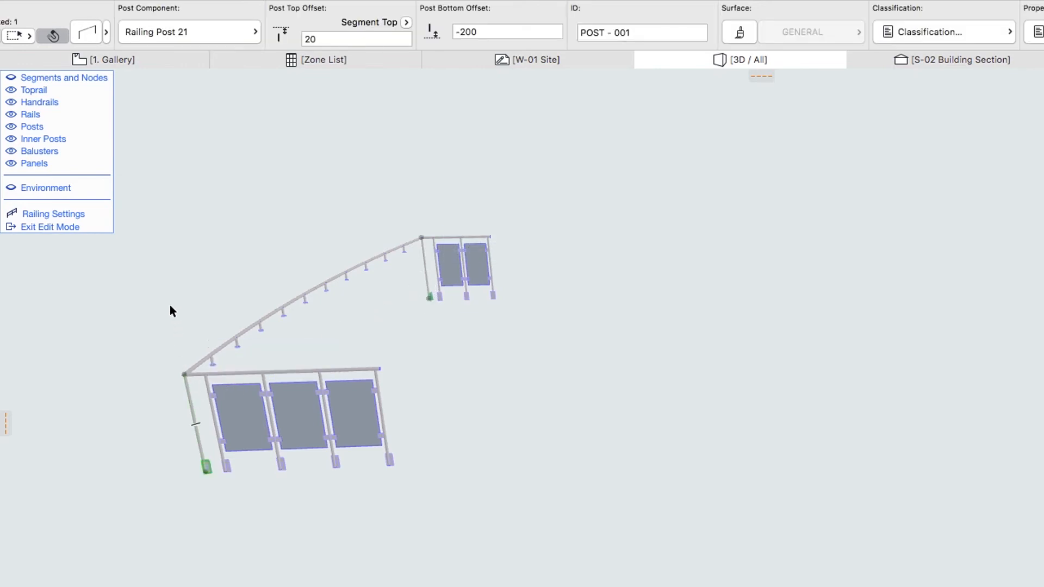
# - Bring up Post Selection Settings for the two corner posts and browse the saved favourites
pyautogui.click(85, 35)
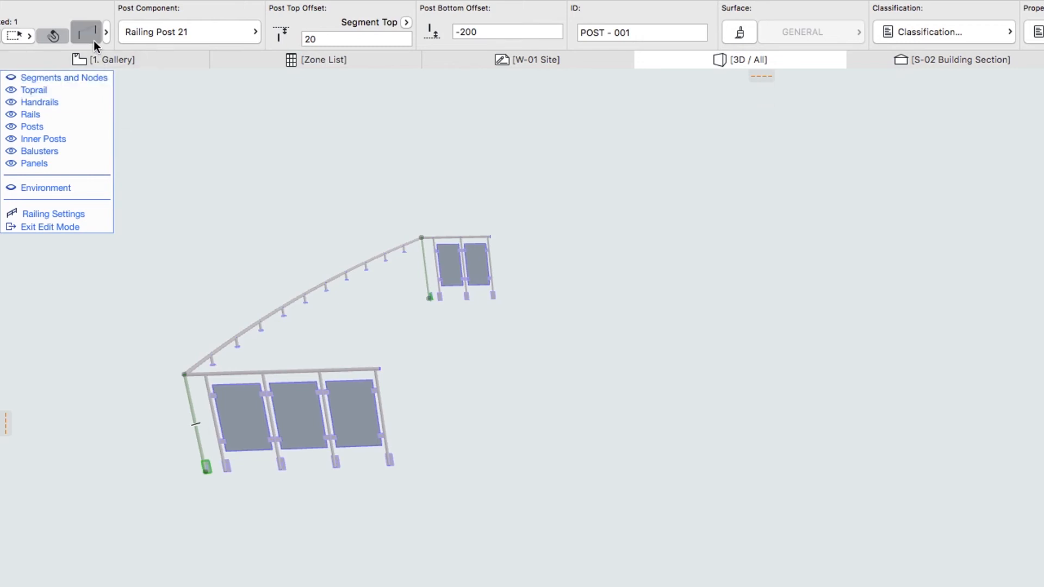
pyautogui.click(85, 31)
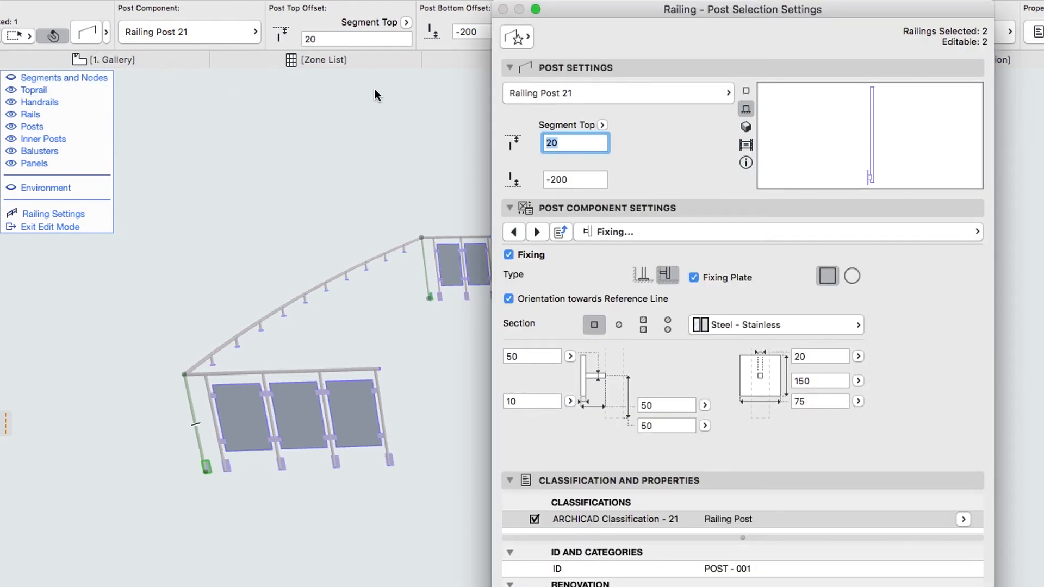
pyautogui.click(518, 37)
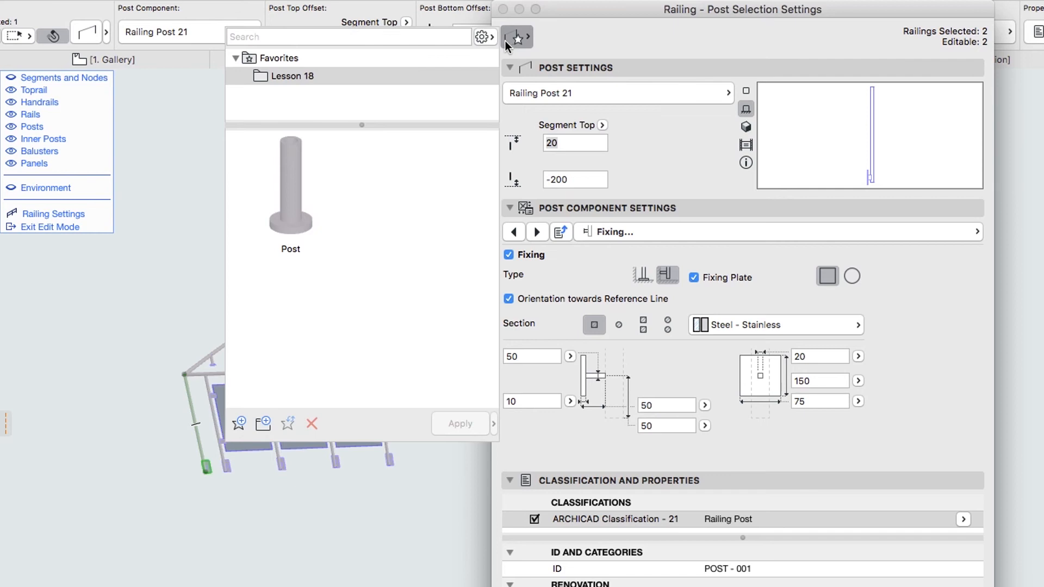
pyautogui.moveTo(298, 164)
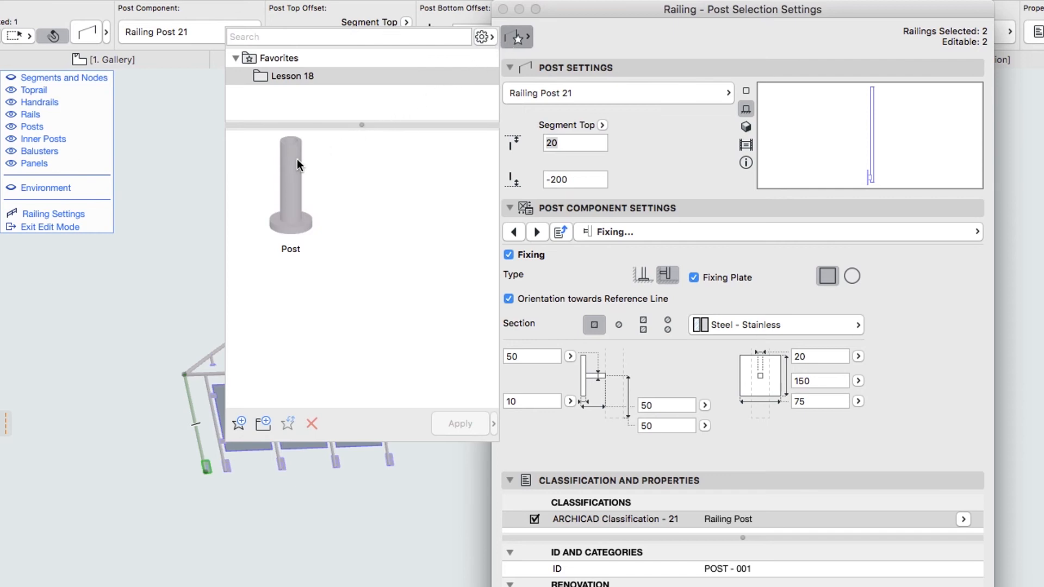
pyautogui.moveTo(445, 93)
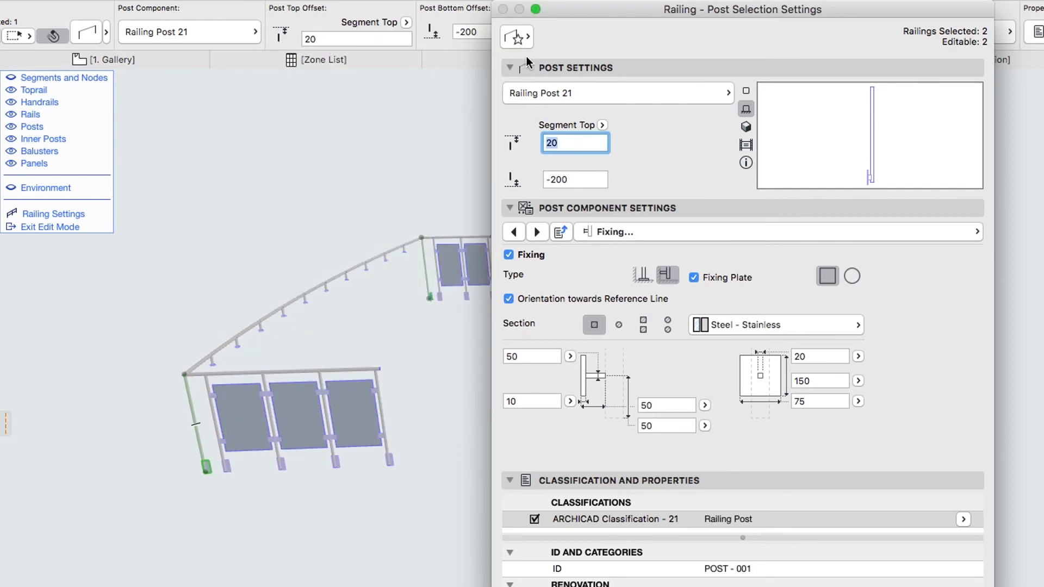
# - Give the corner posts an 850 bottom offset and round 60 × 60 base fixing plates, then apply
pyautogui.click(574, 180)
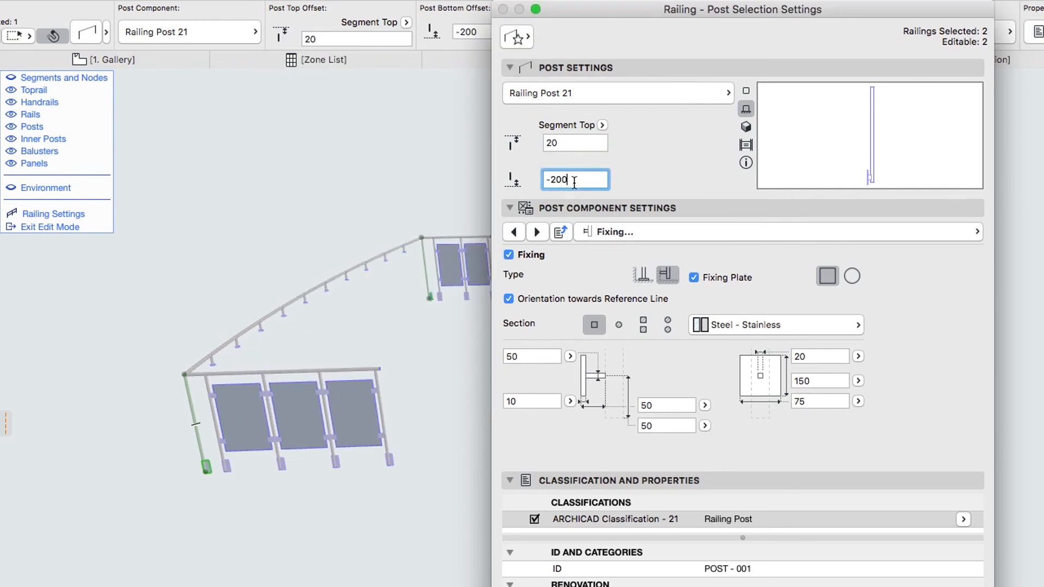
pyautogui.write('8')
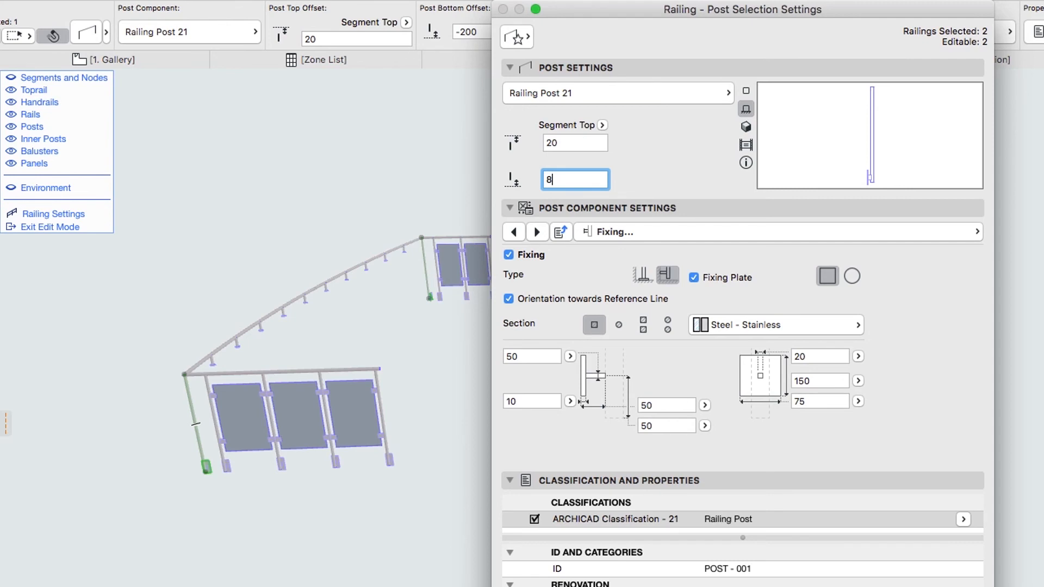
pyautogui.write('850')
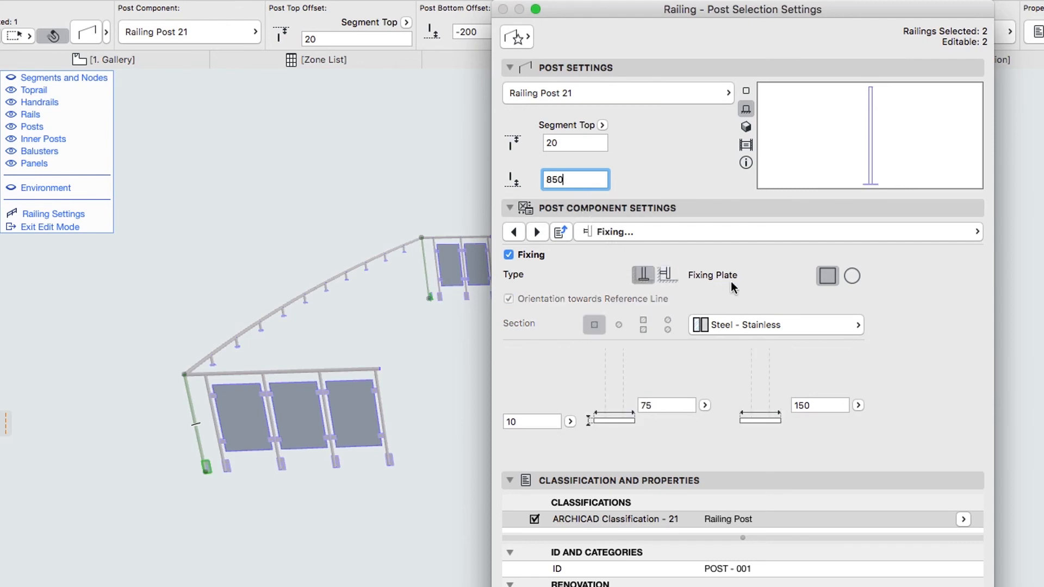
pyautogui.click(852, 275)
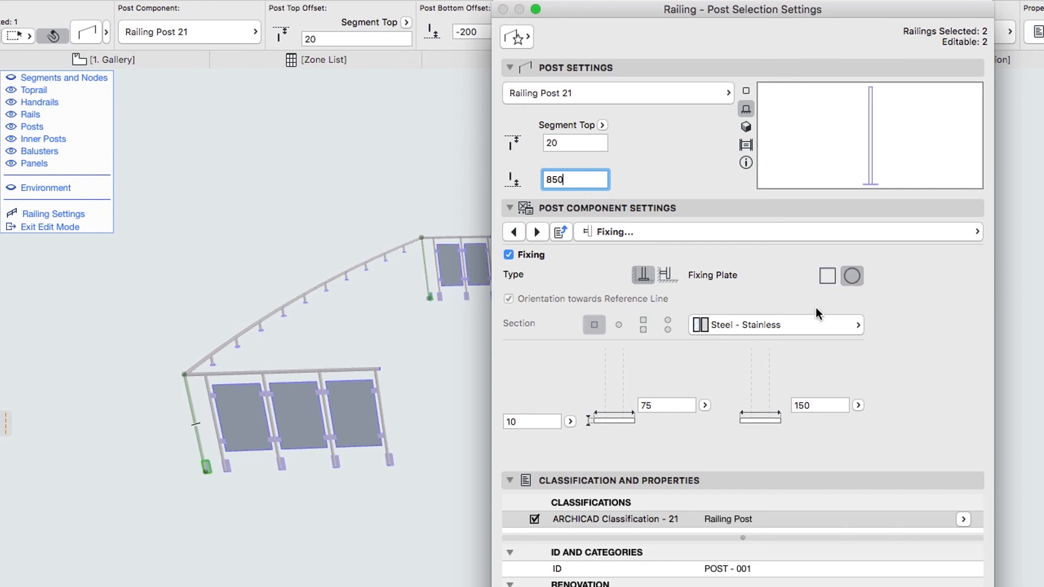
pyautogui.click(666, 405)
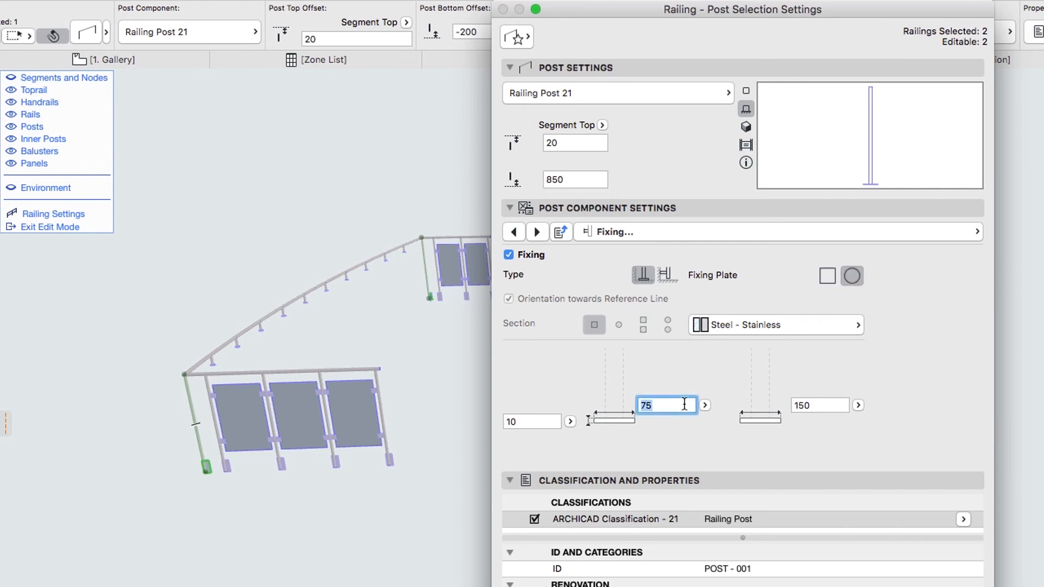
pyautogui.write('60')
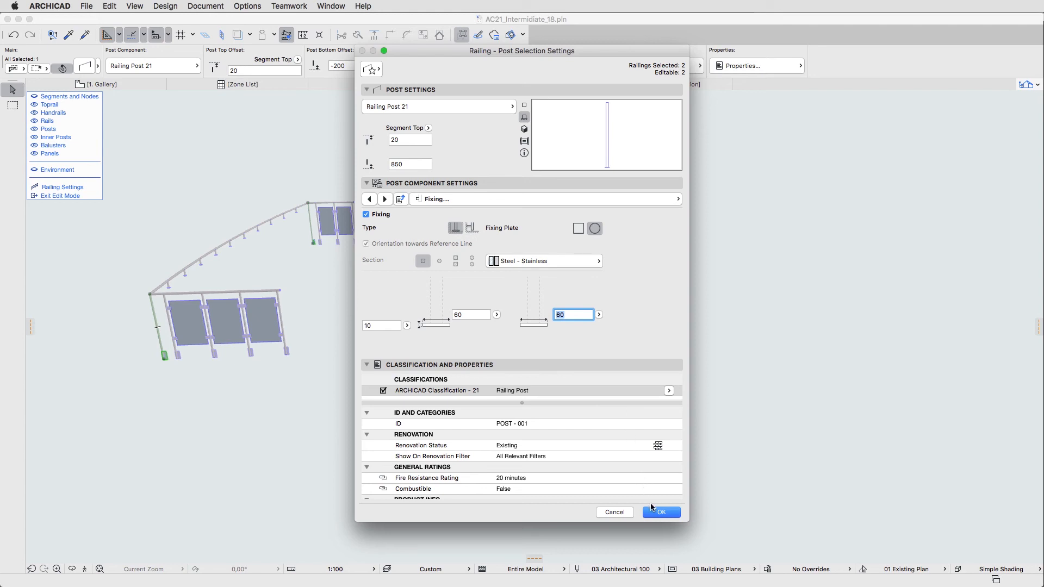
pyautogui.click(660, 512)
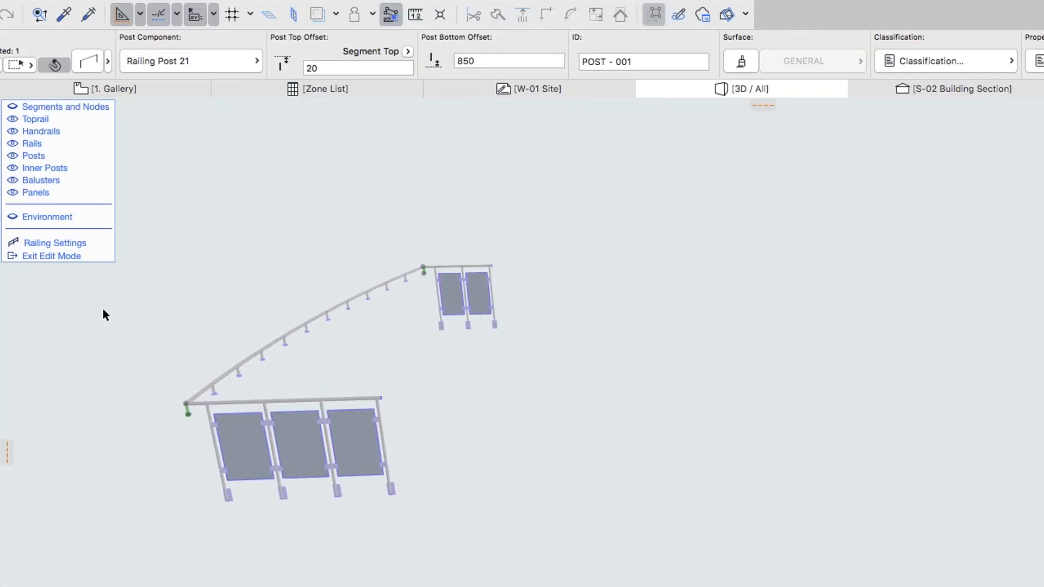
# - Leave railing edit mode, return to the 1. Gallery plan and arm the rectangular Marquee tool
pyautogui.click(51, 256)
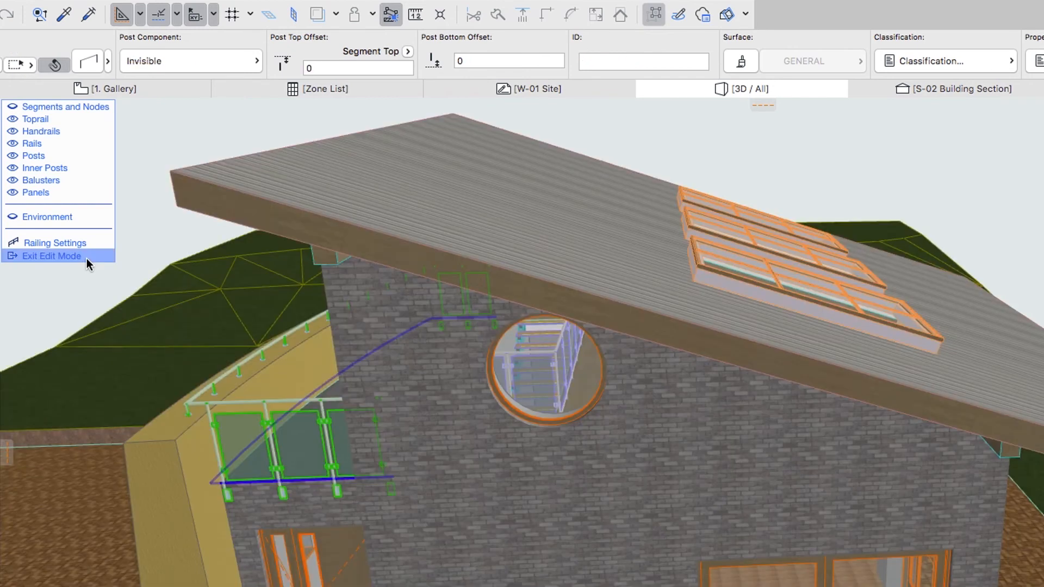
pyautogui.click(51, 255)
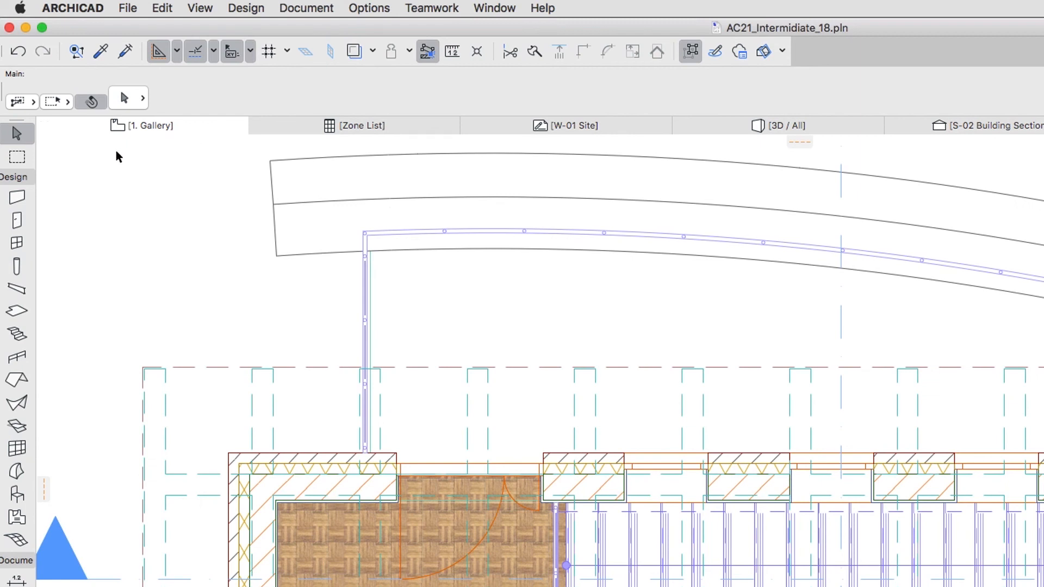
pyautogui.click(17, 157)
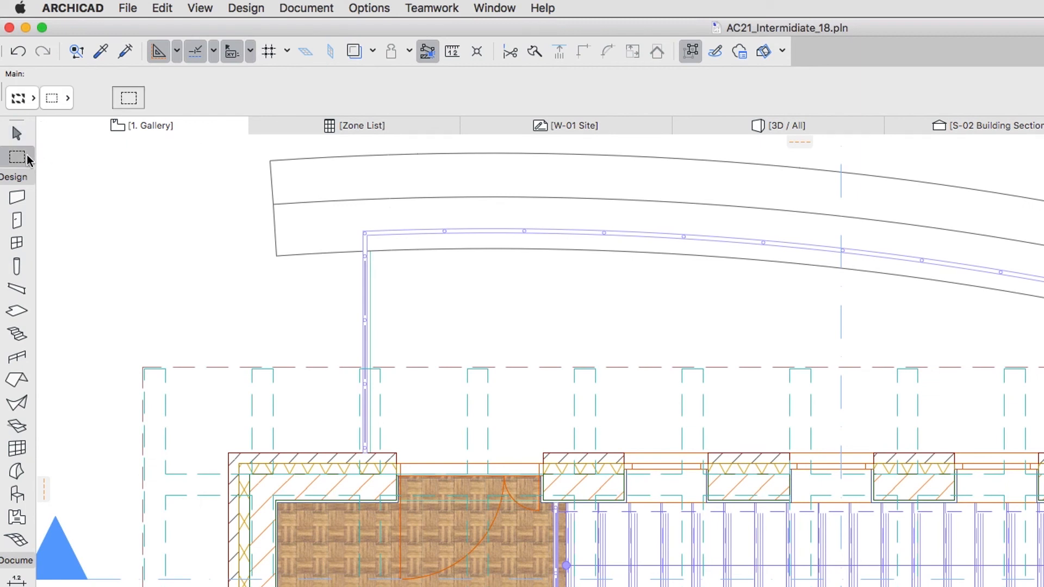
pyautogui.click(22, 98)
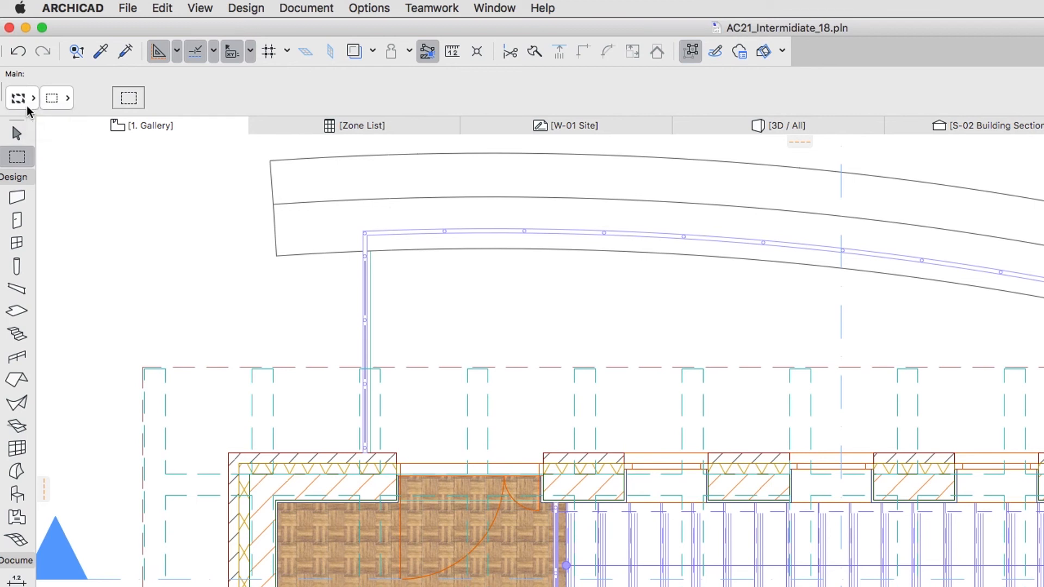
pyautogui.moveTo(200, 238)
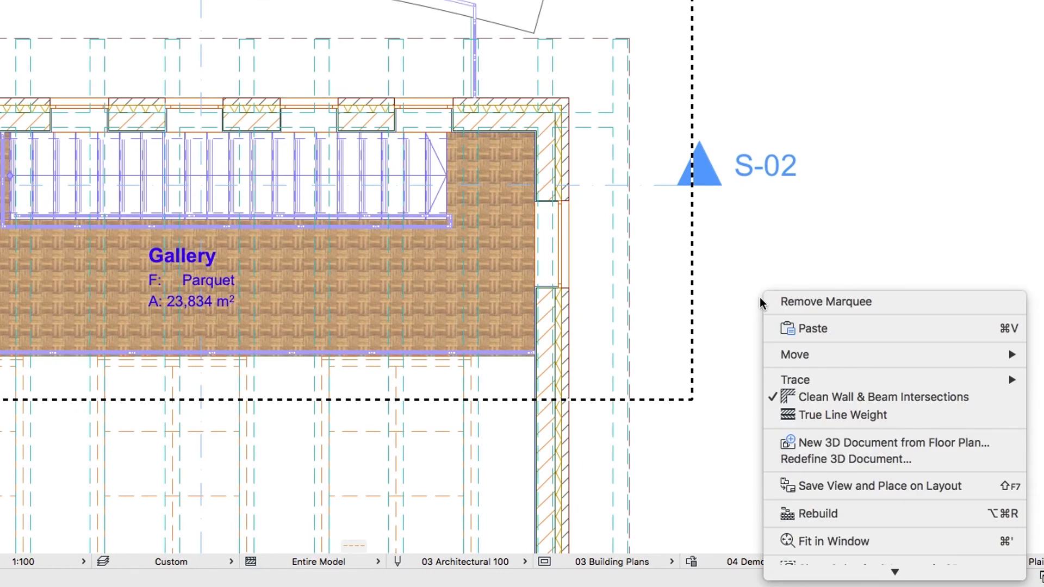
pyautogui.moveTo(761, 511)
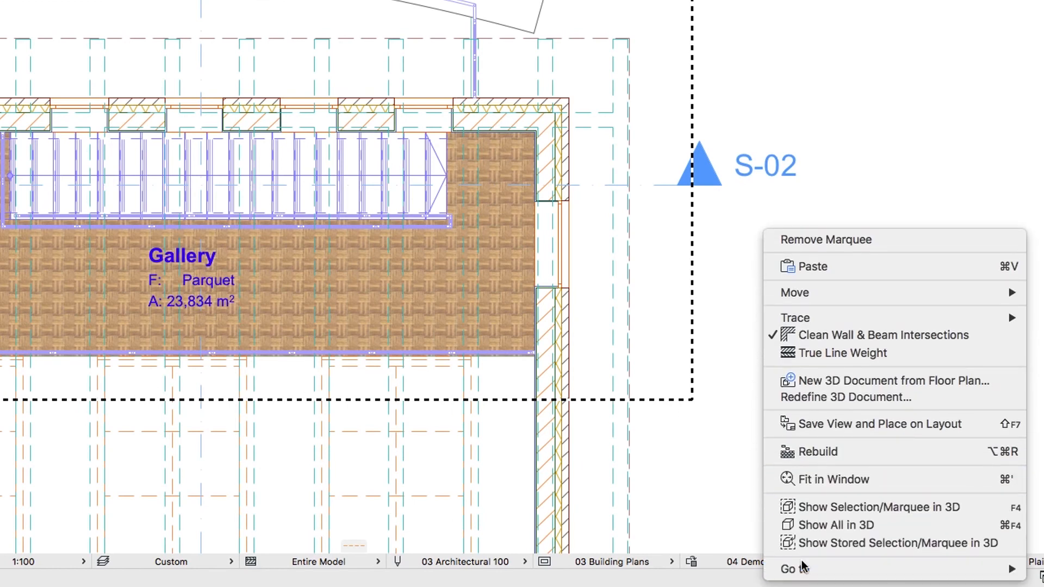
pyautogui.moveTo(878, 506)
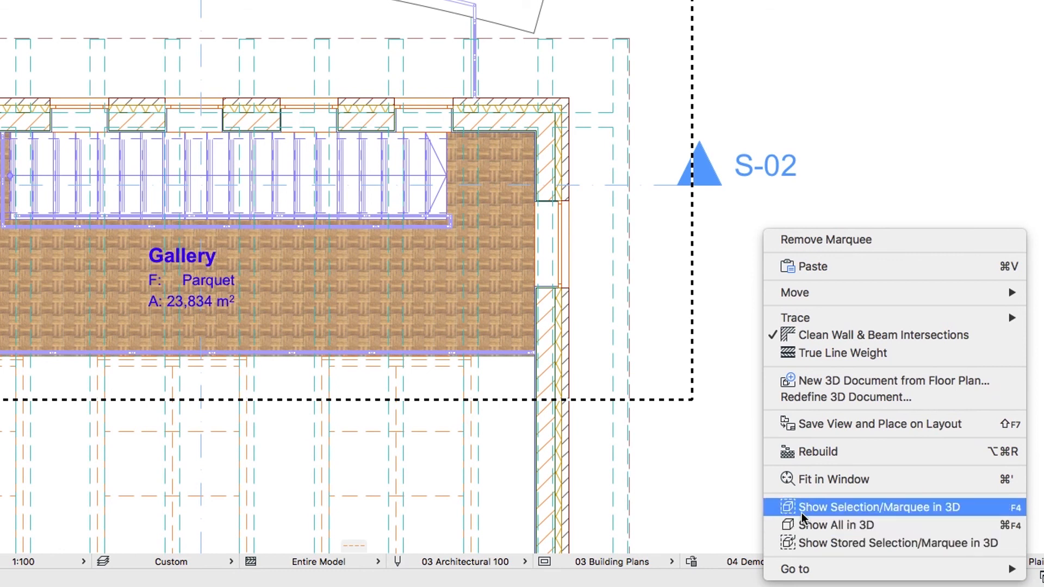
# - Show the marqueed terrace in 3D, then the whole model, and return to the Gallery plan
pyautogui.click(879, 507)
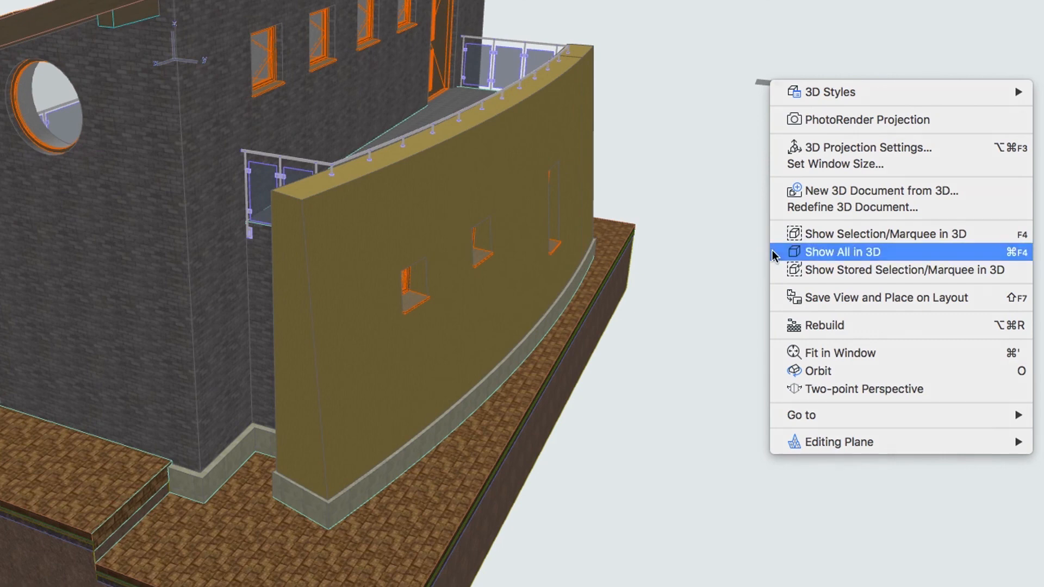
pyautogui.click(843, 251)
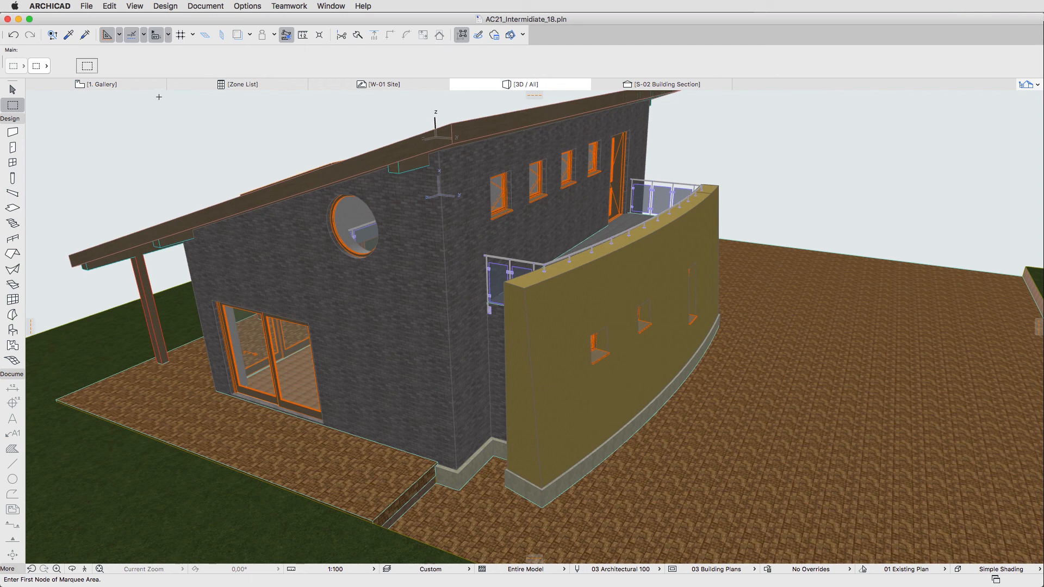
pyautogui.click(100, 84)
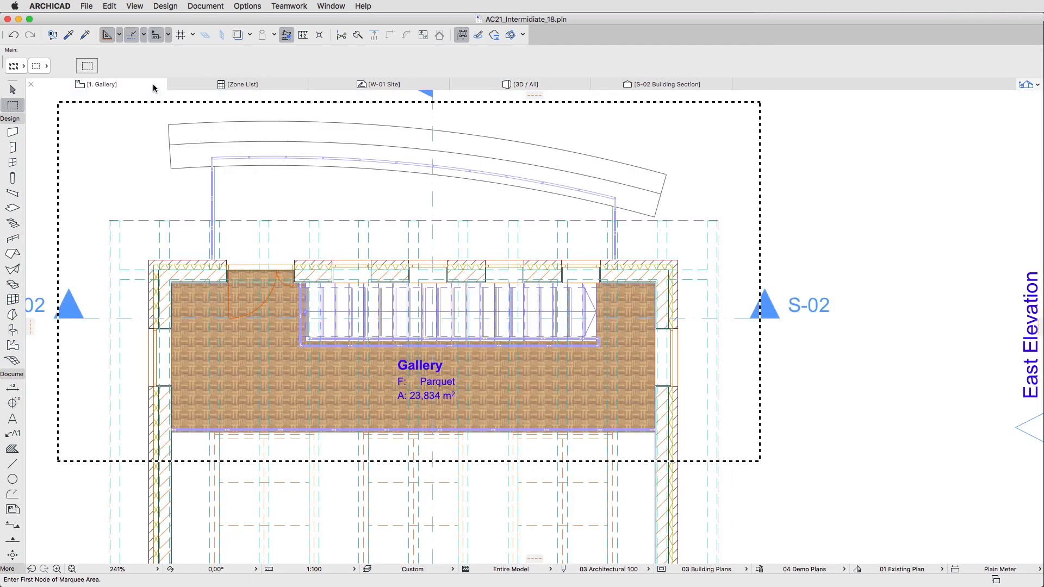